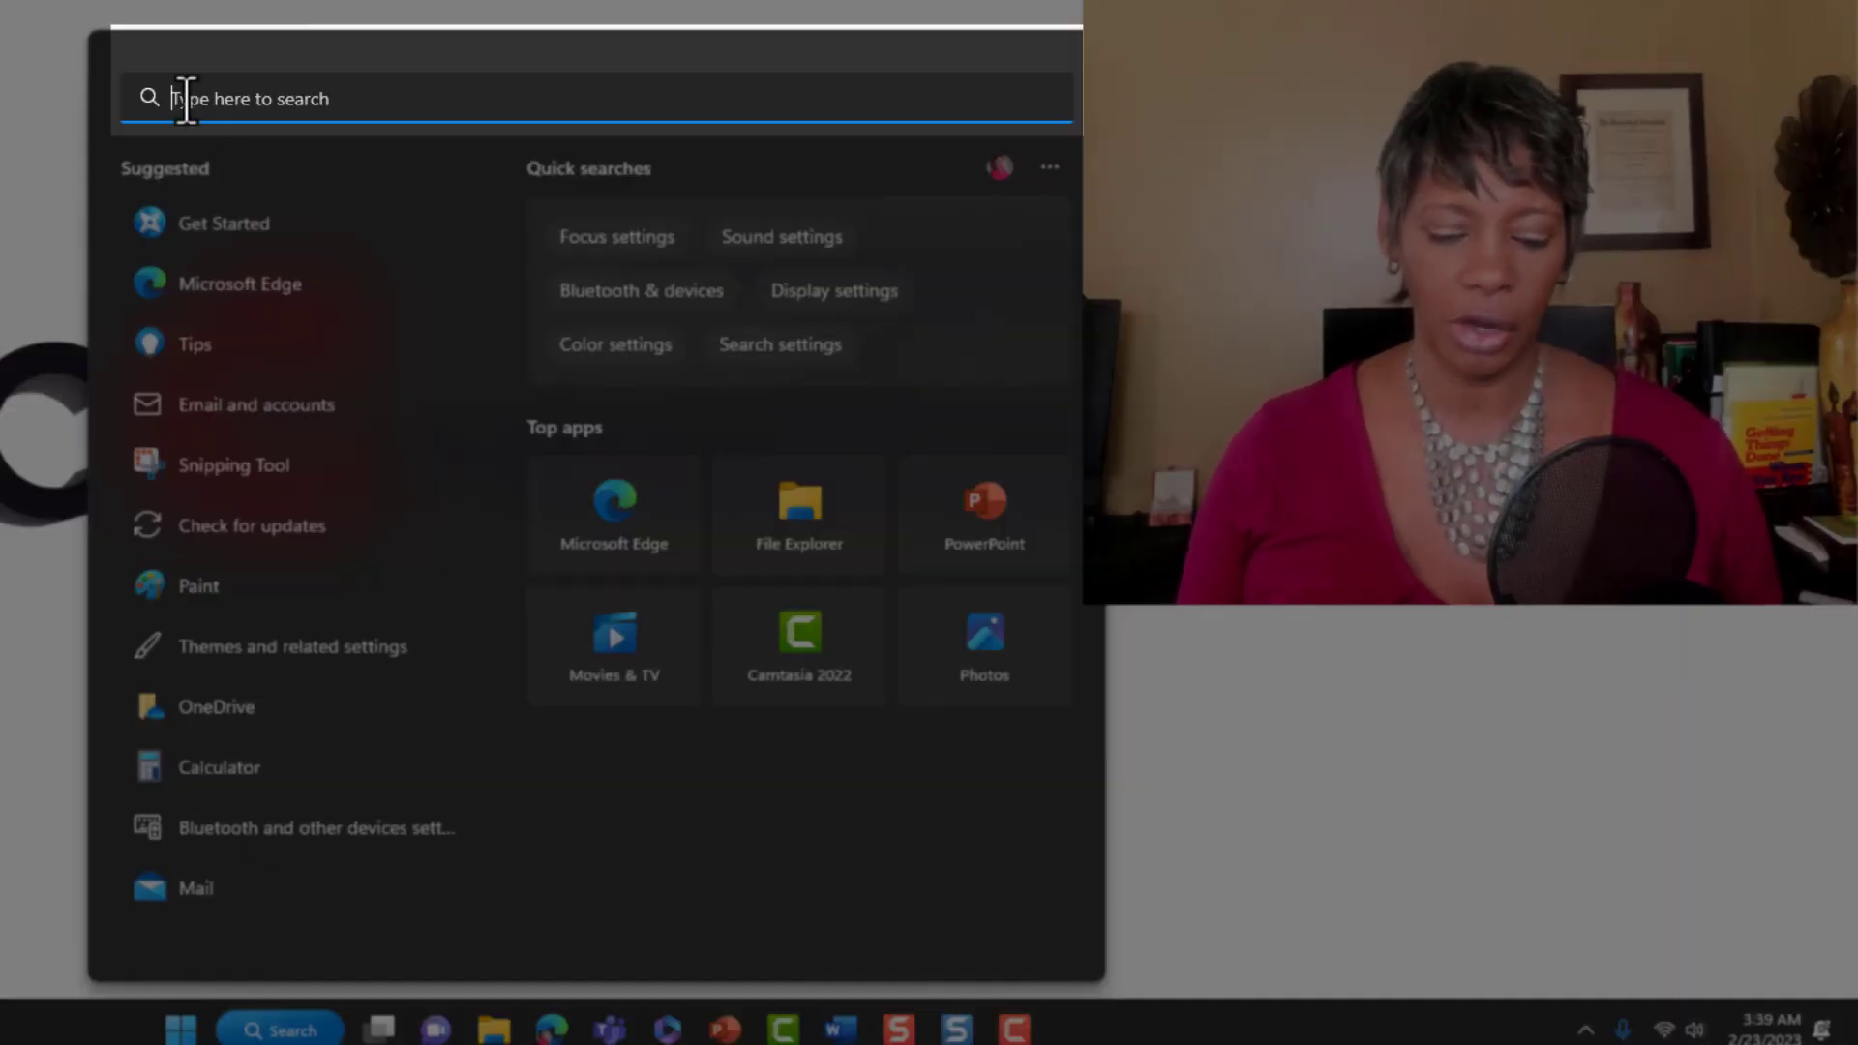
- Search Windows for 'notepad' and launch the Notepad app
type("not")
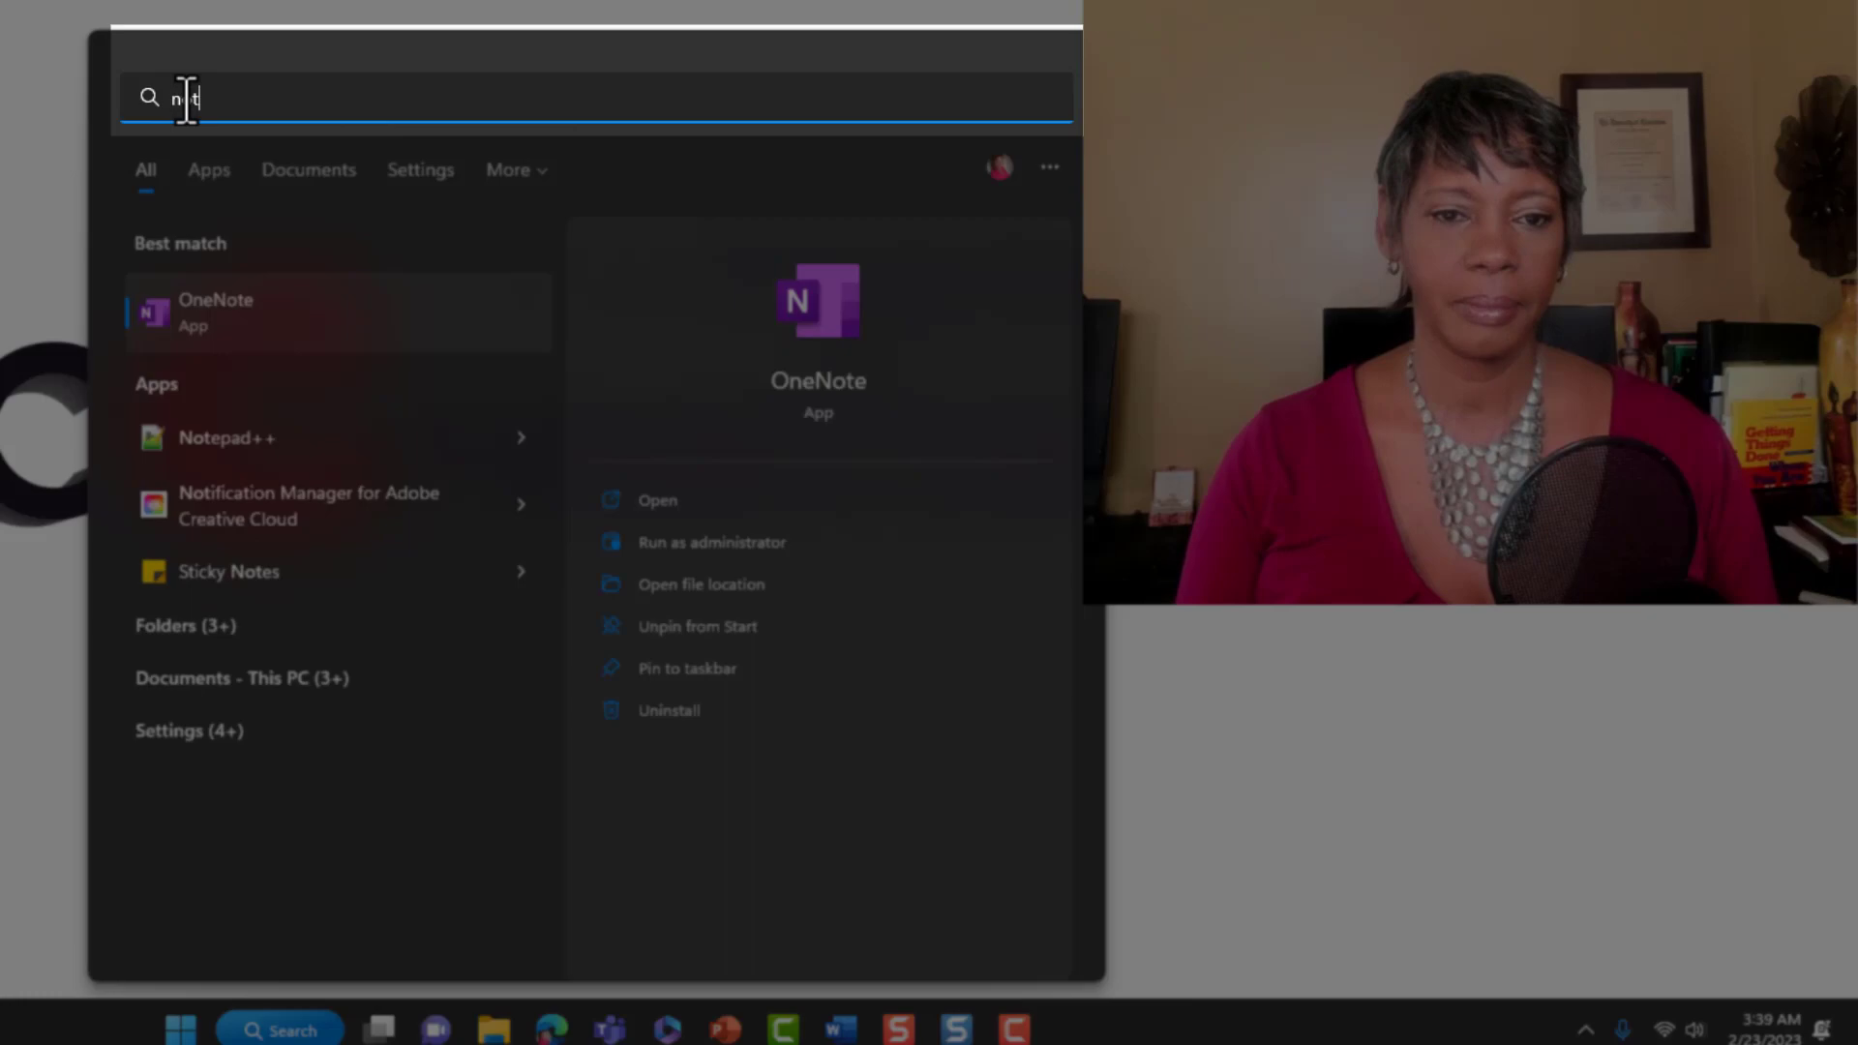
type("otepad")
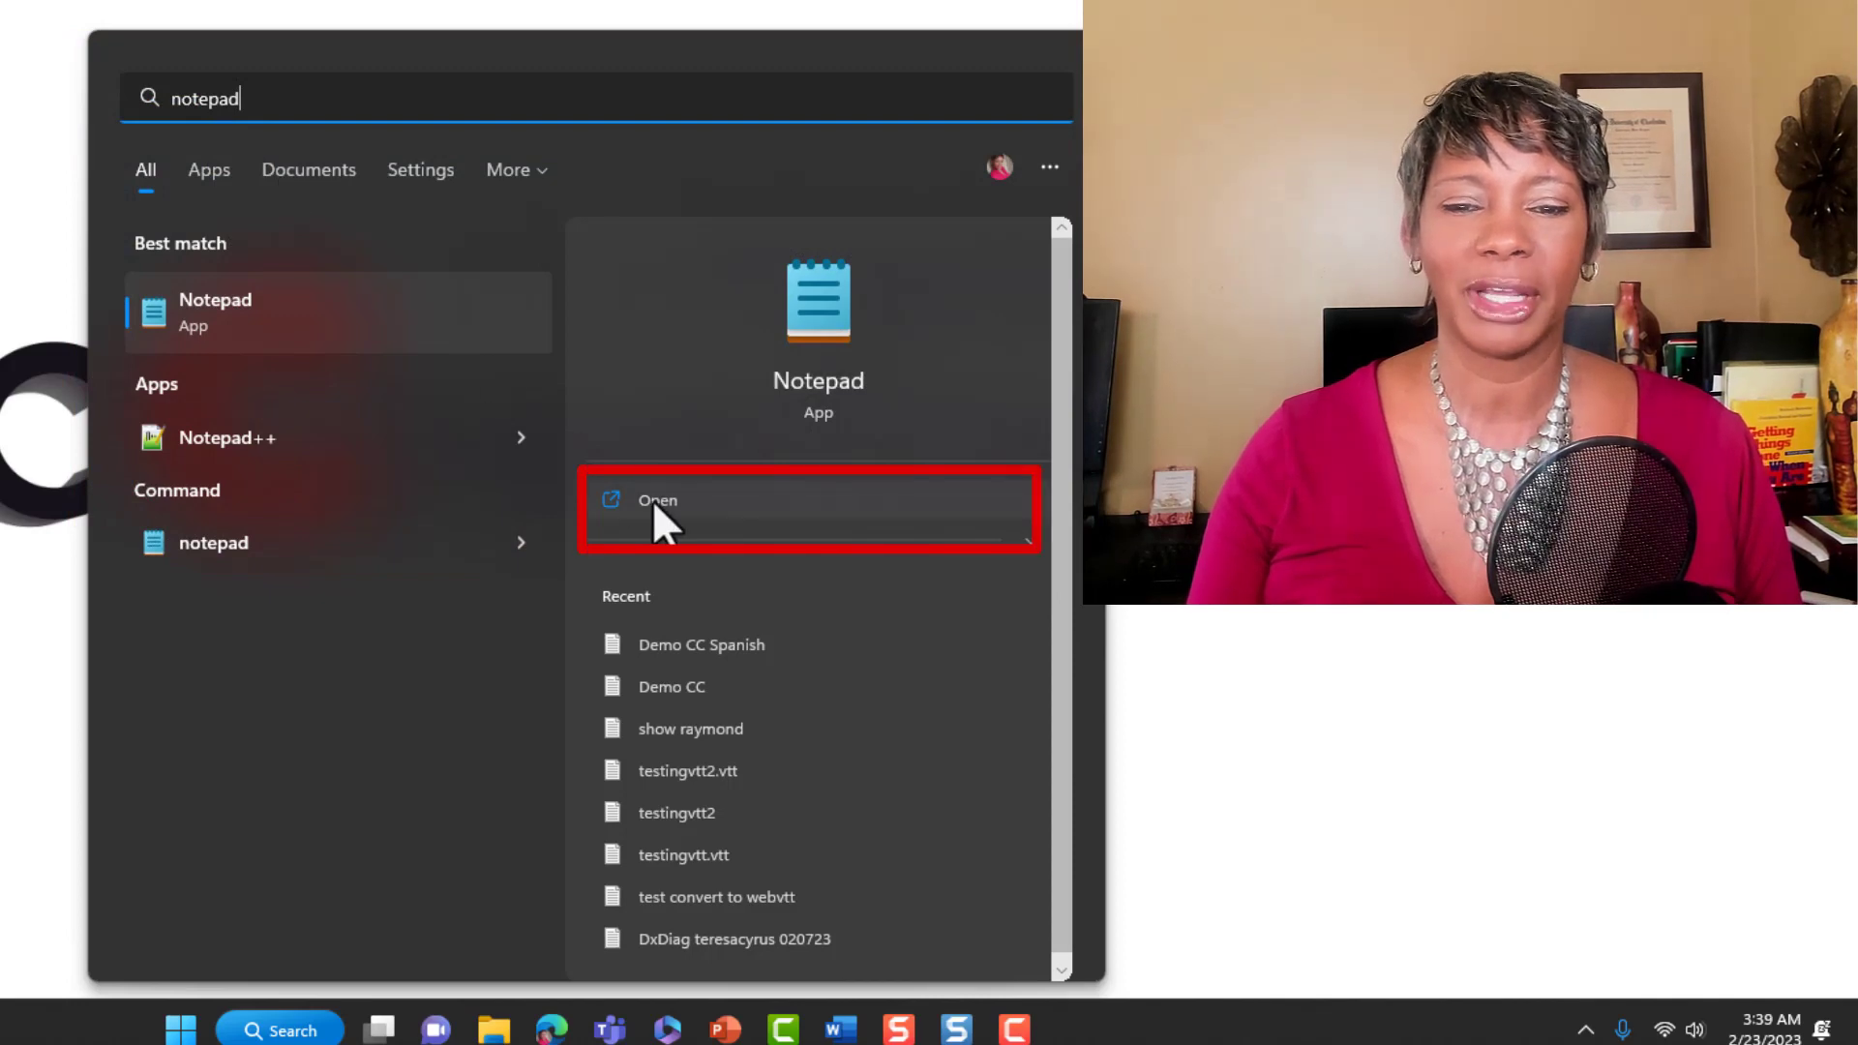
left_click(657, 500)
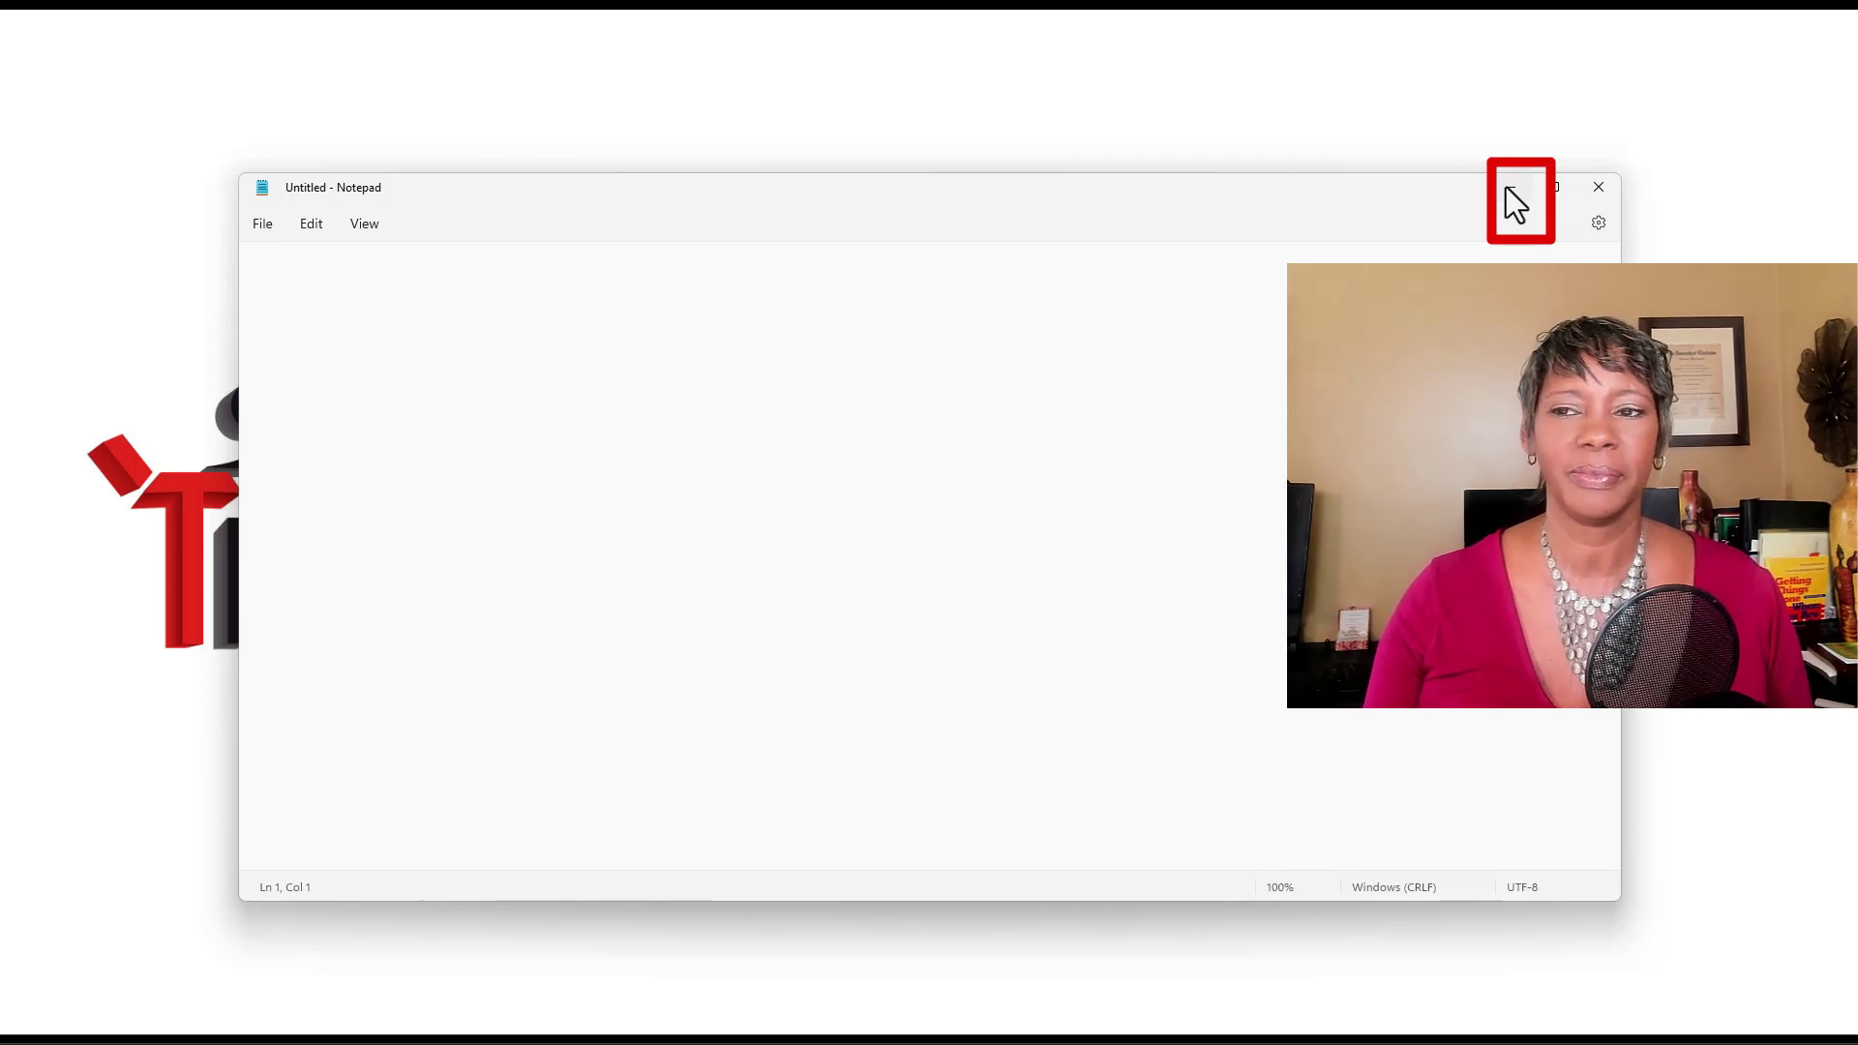
- Minimize Notepad and copy CC Outlook Email Signature Templatev2.srt from the Close Caption Final folder
left_click(1598, 186)
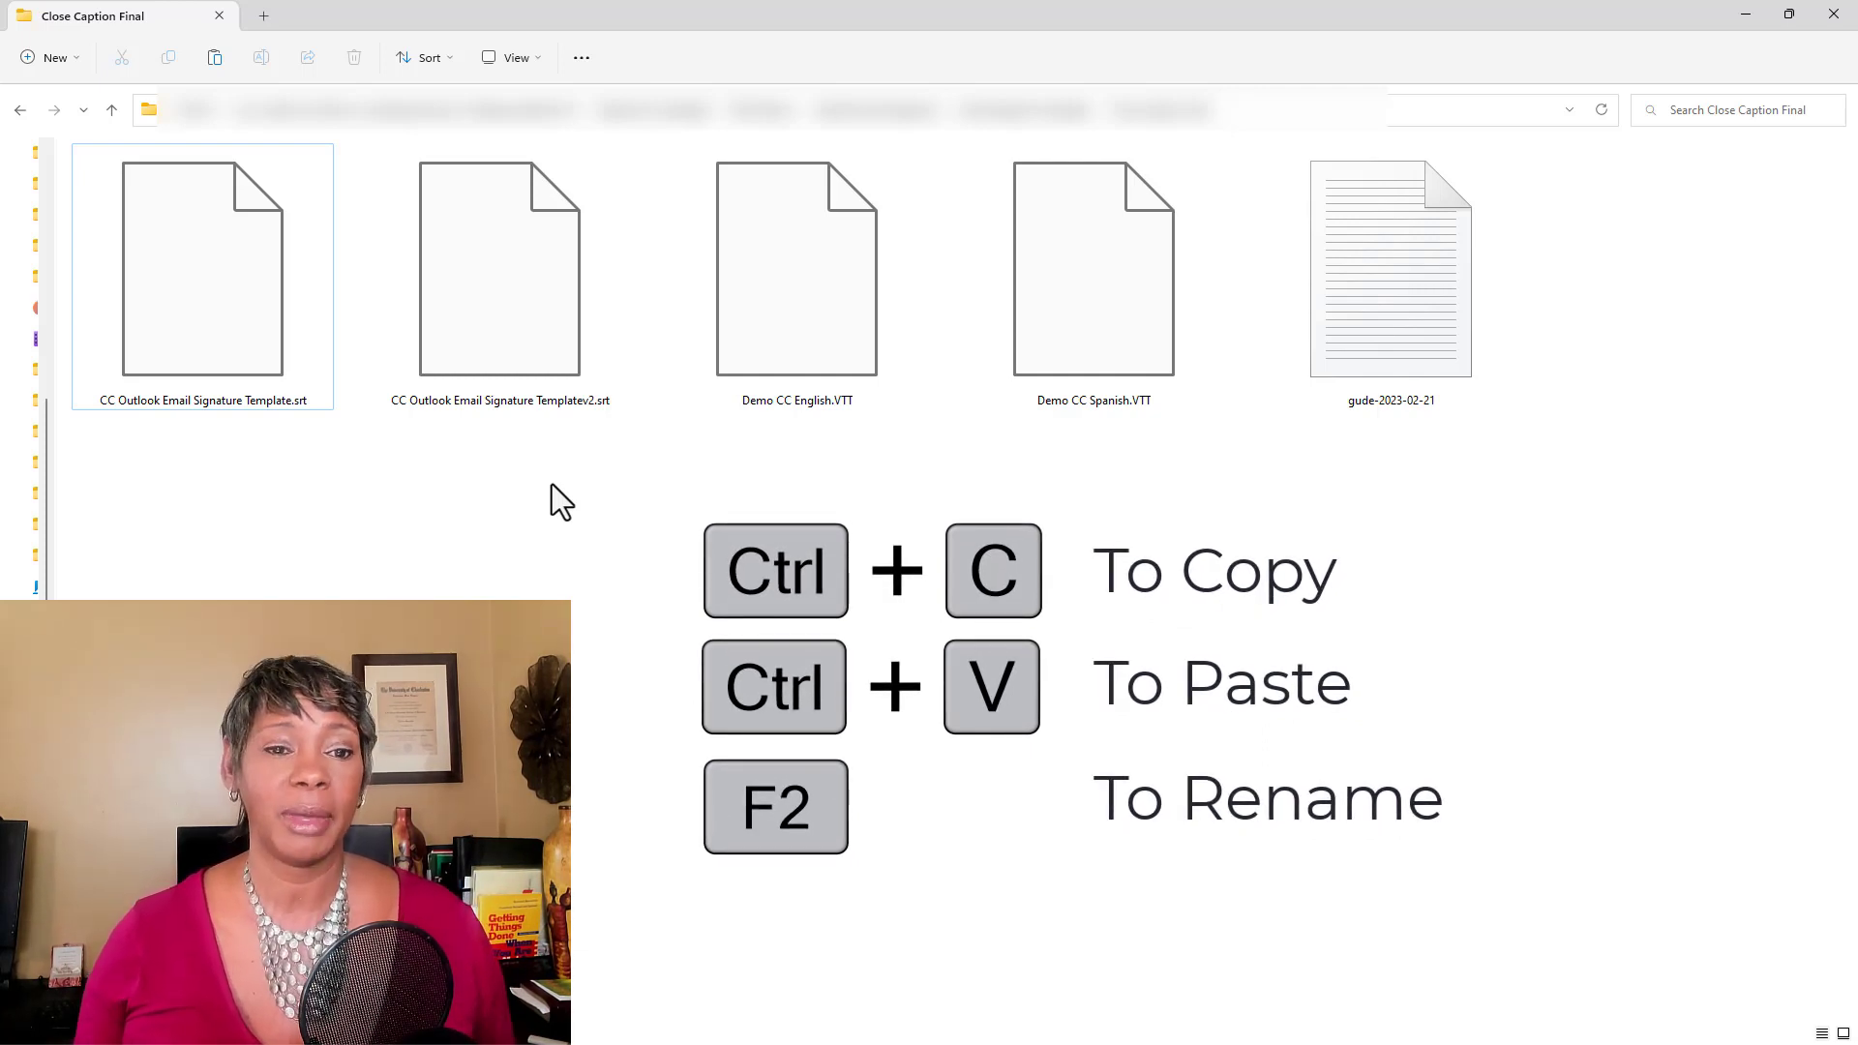
left_click(499, 268)
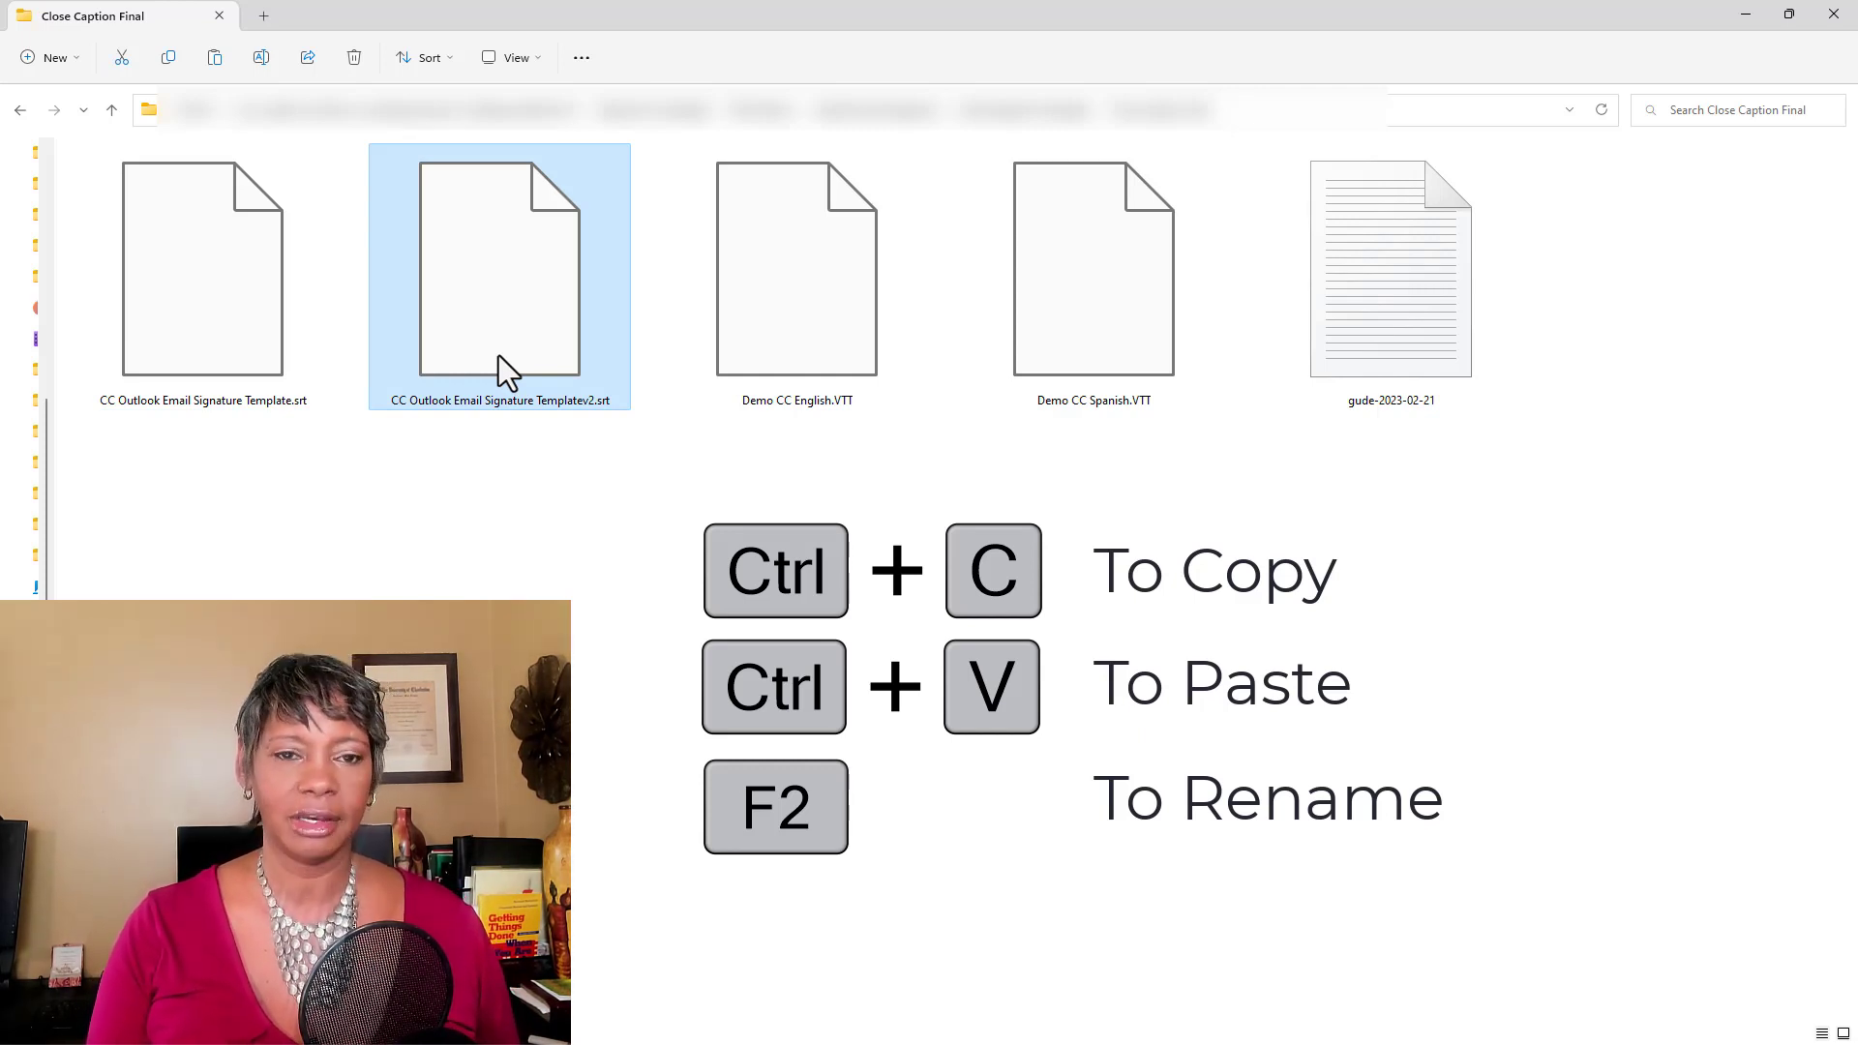
key("ctrl+v")
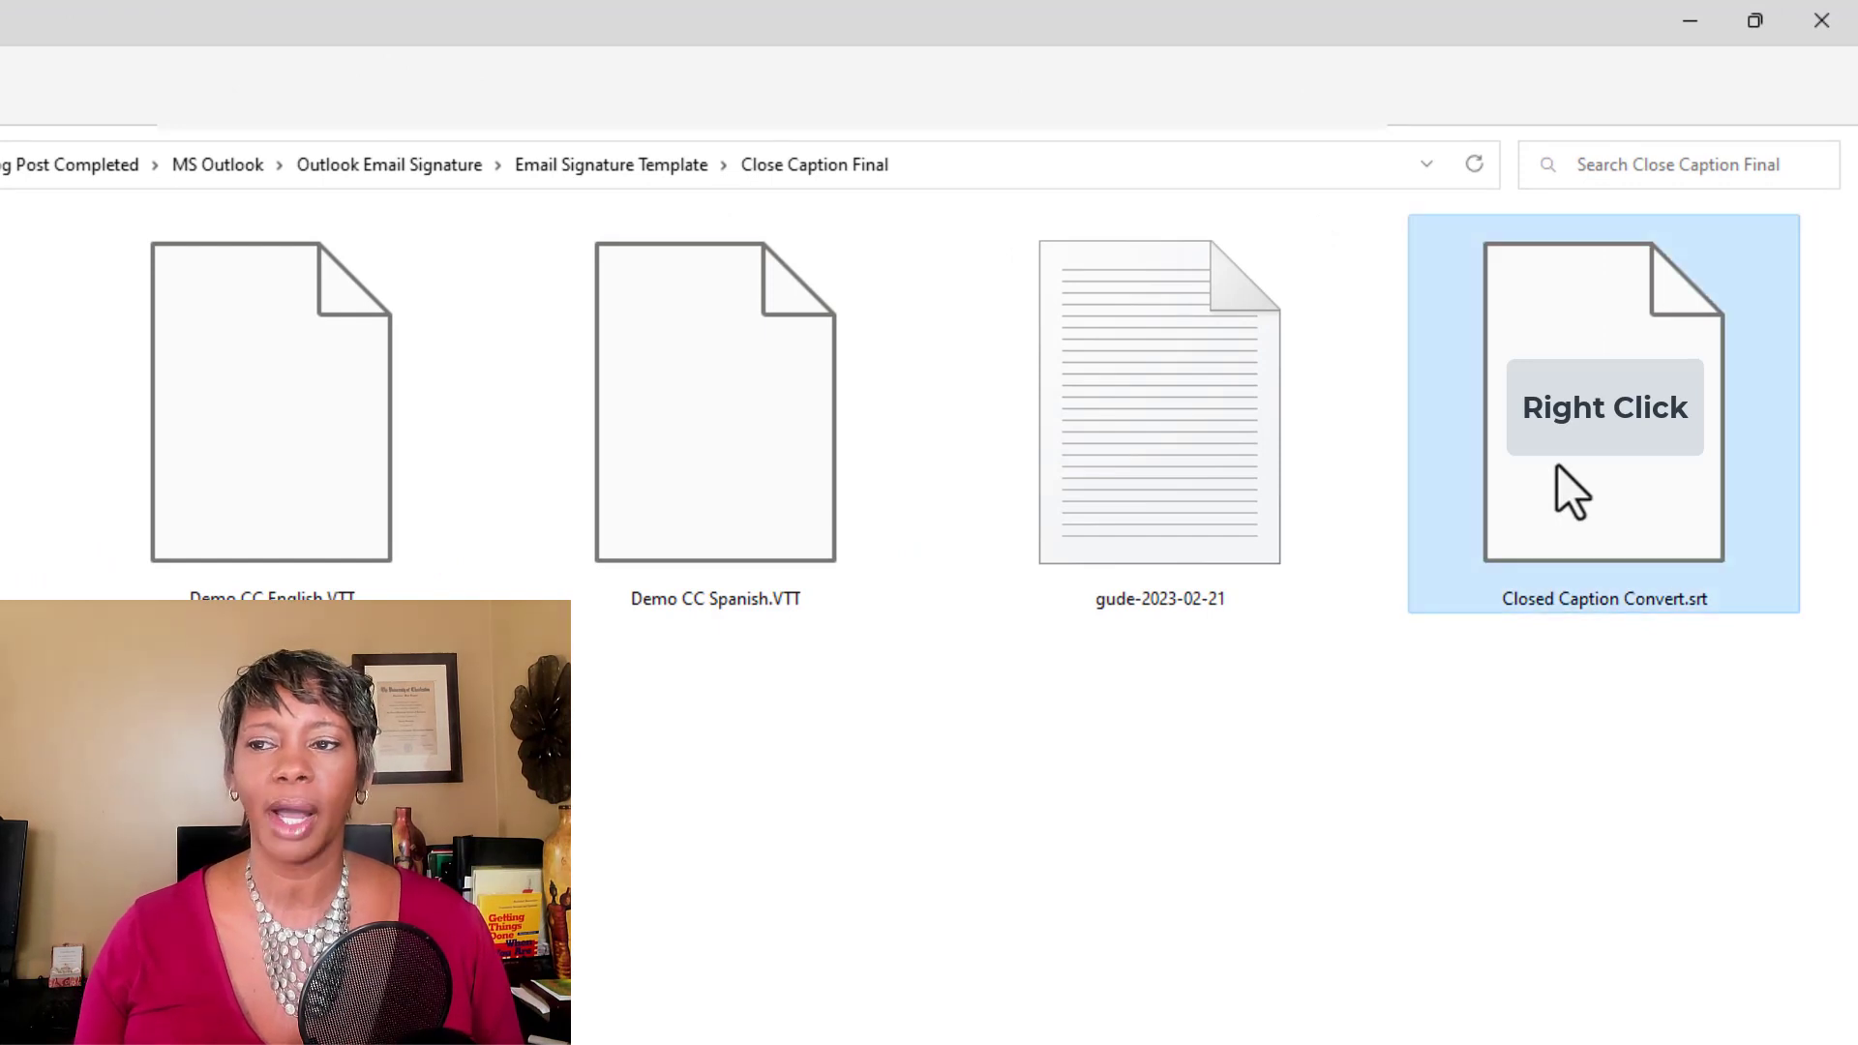
- Open Closed Caption Convert.srt in Notepad from its Open with menu
right_click(1604, 406)
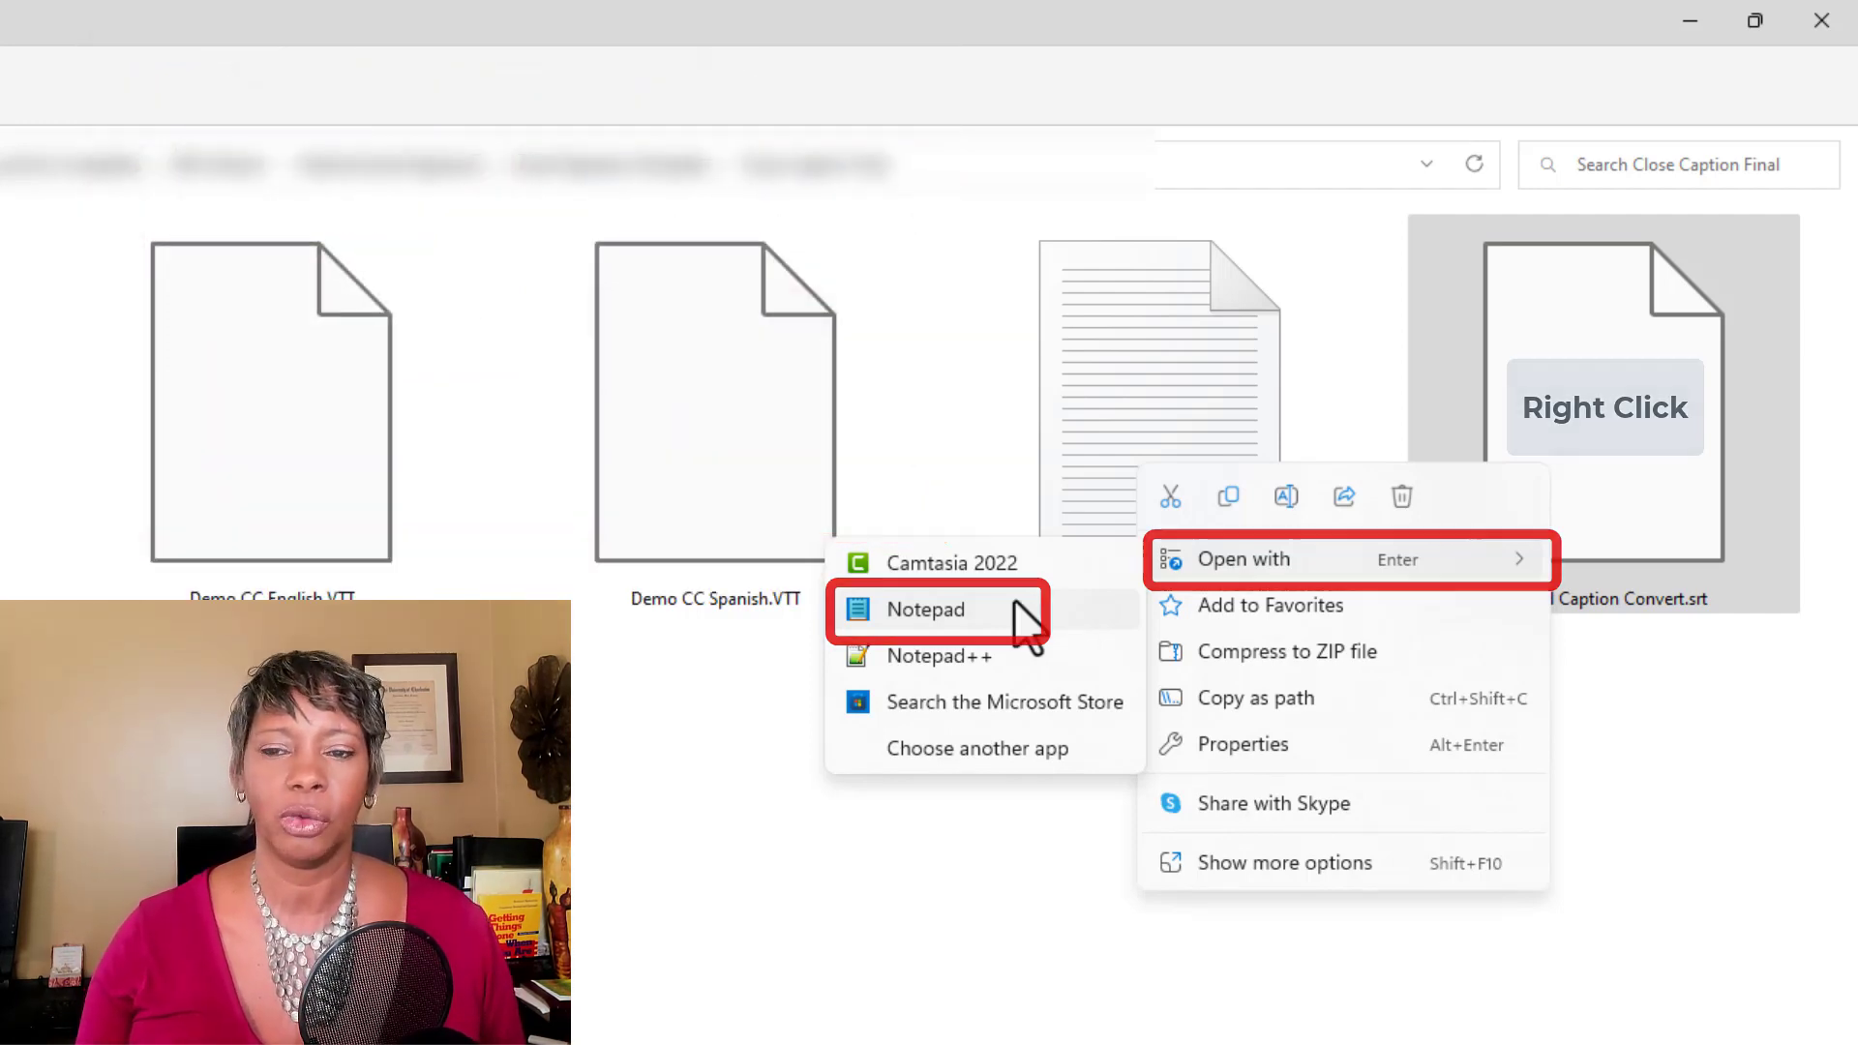
left_click(927, 609)
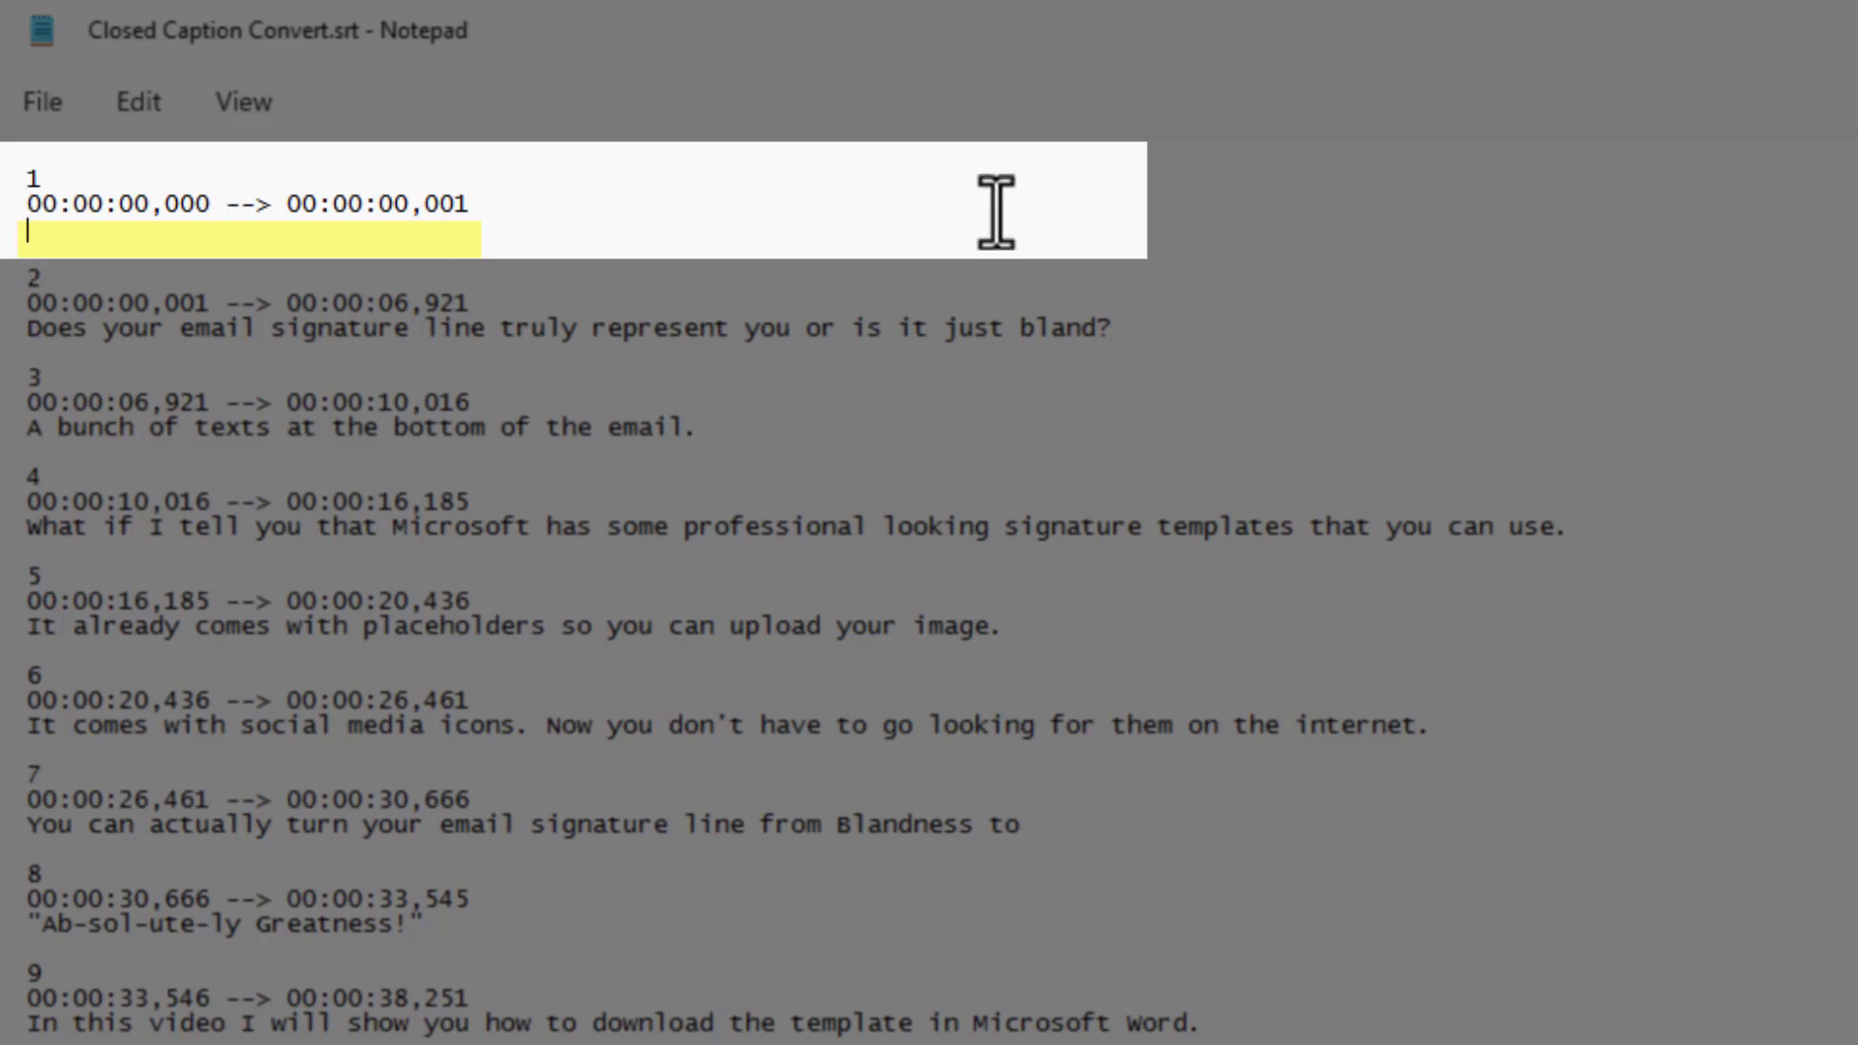
- Enter 'music' as the text of caption 1
type("mus")
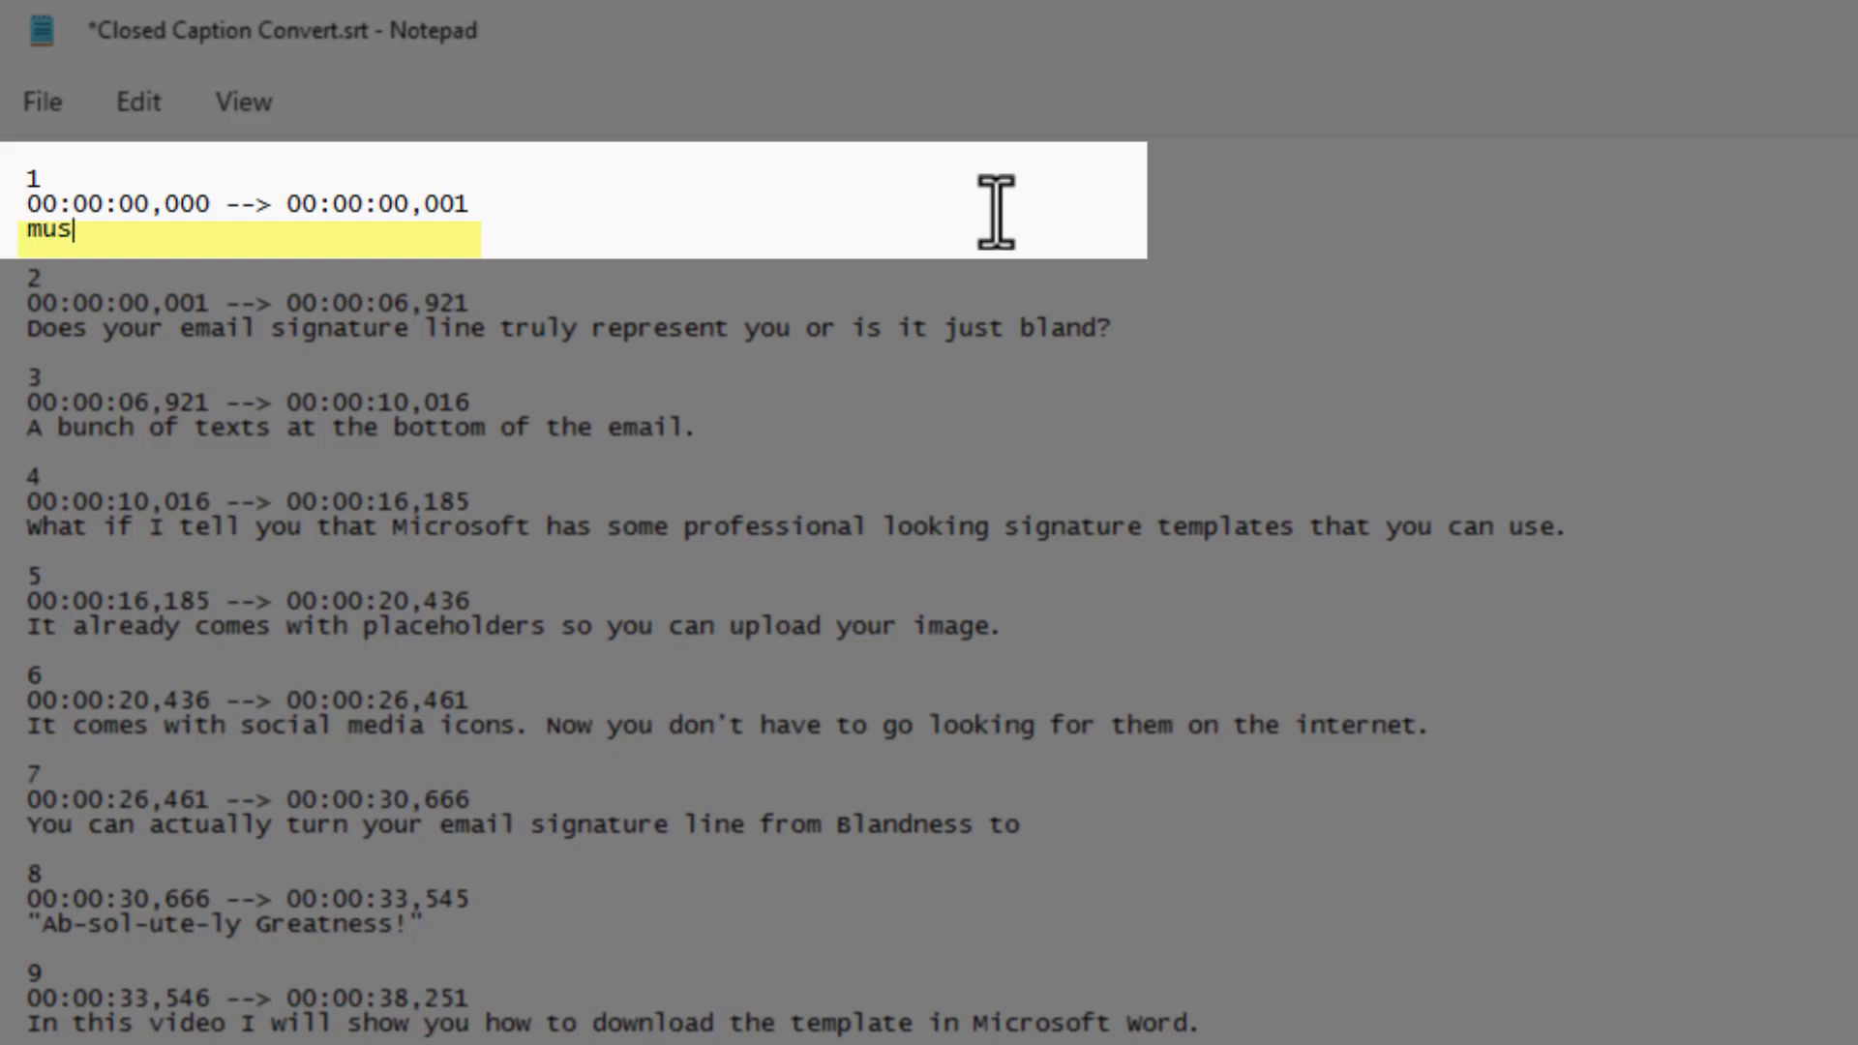
type("ic")
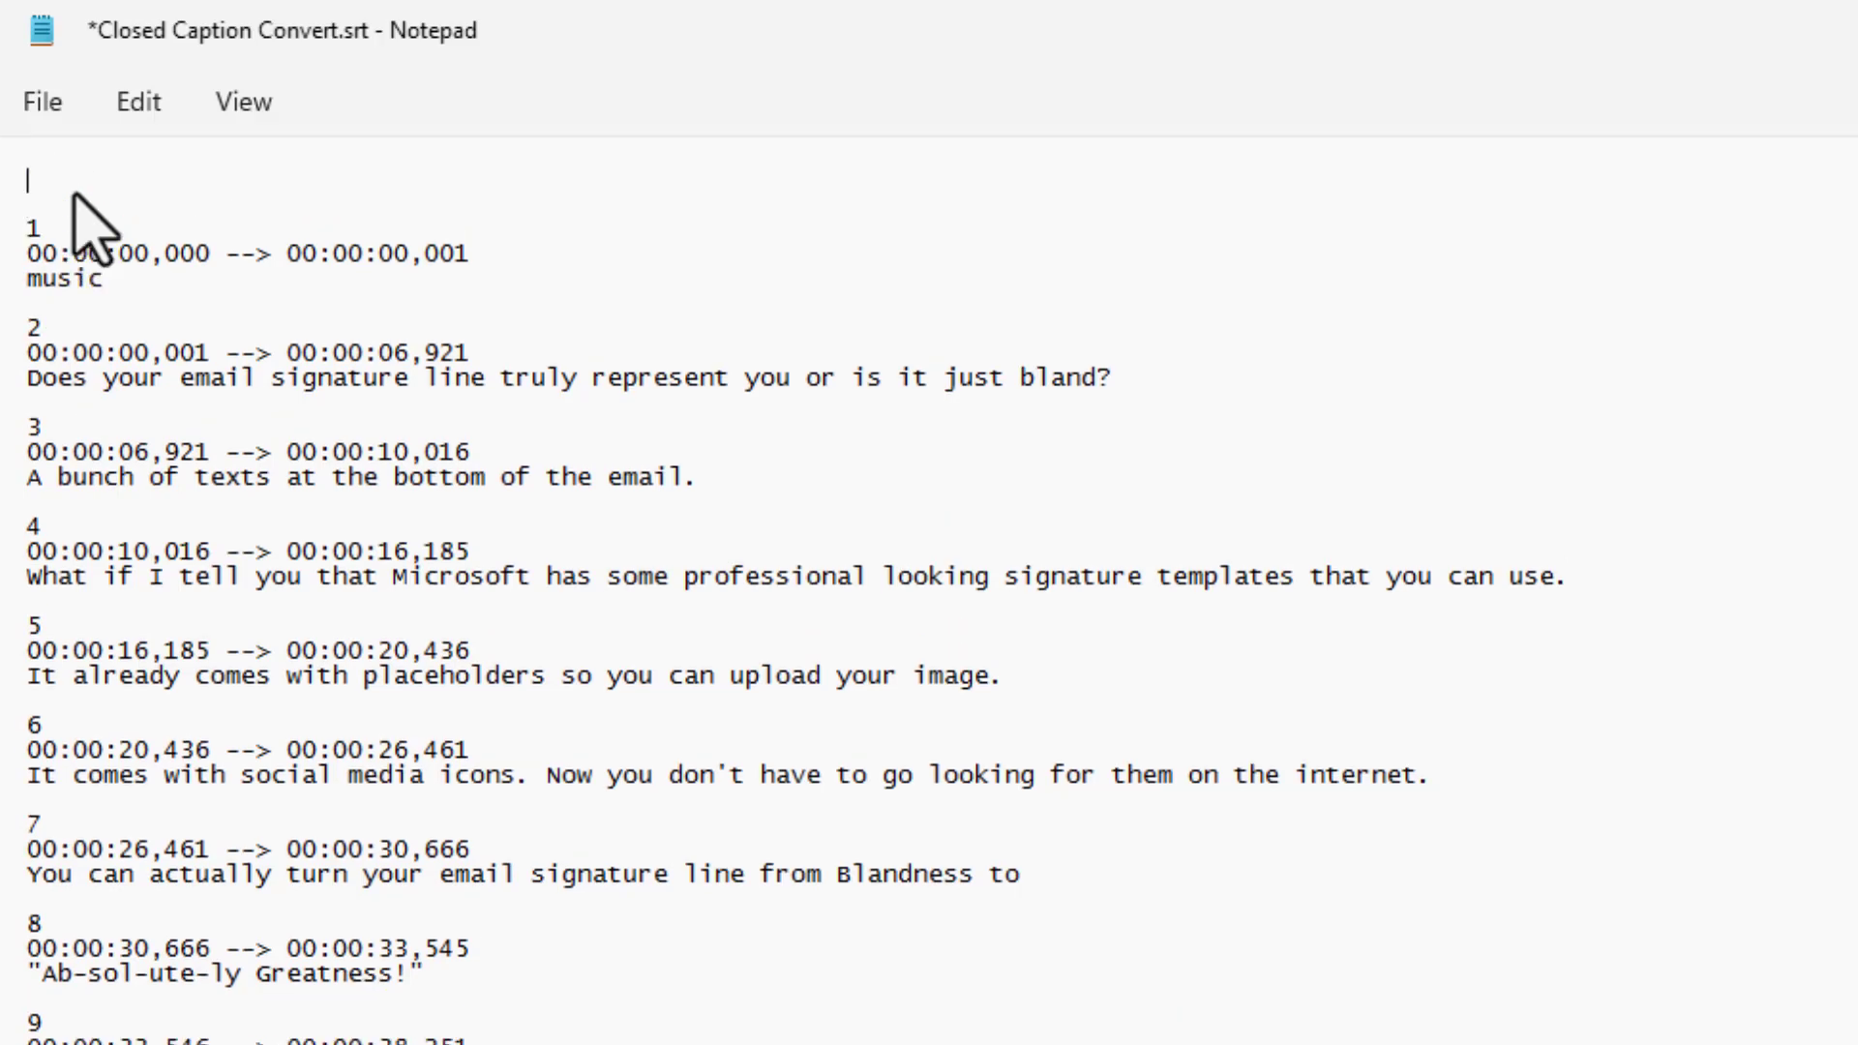
- Type 'WEBVTT' as the file's first line
type("WEBVTT")
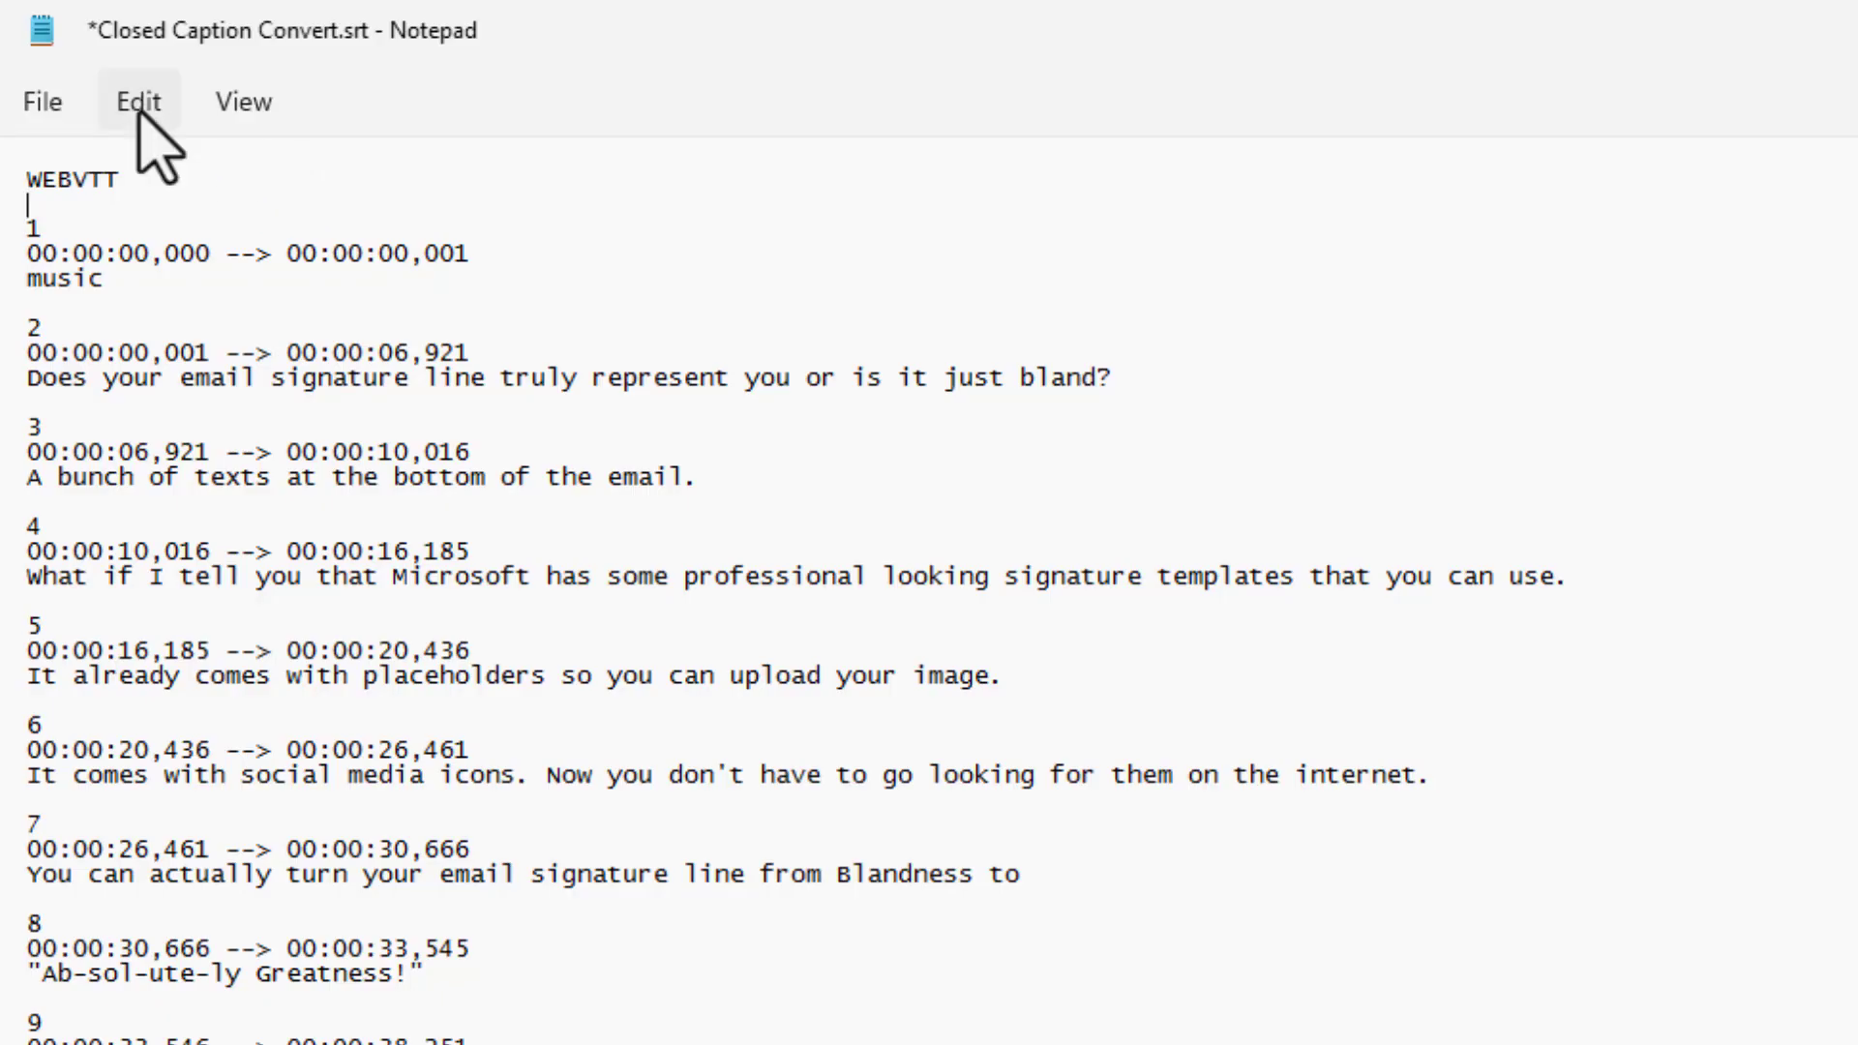
- Replace all commas in the caption timestamps with periods using Find and Replace
left_click(137, 101)
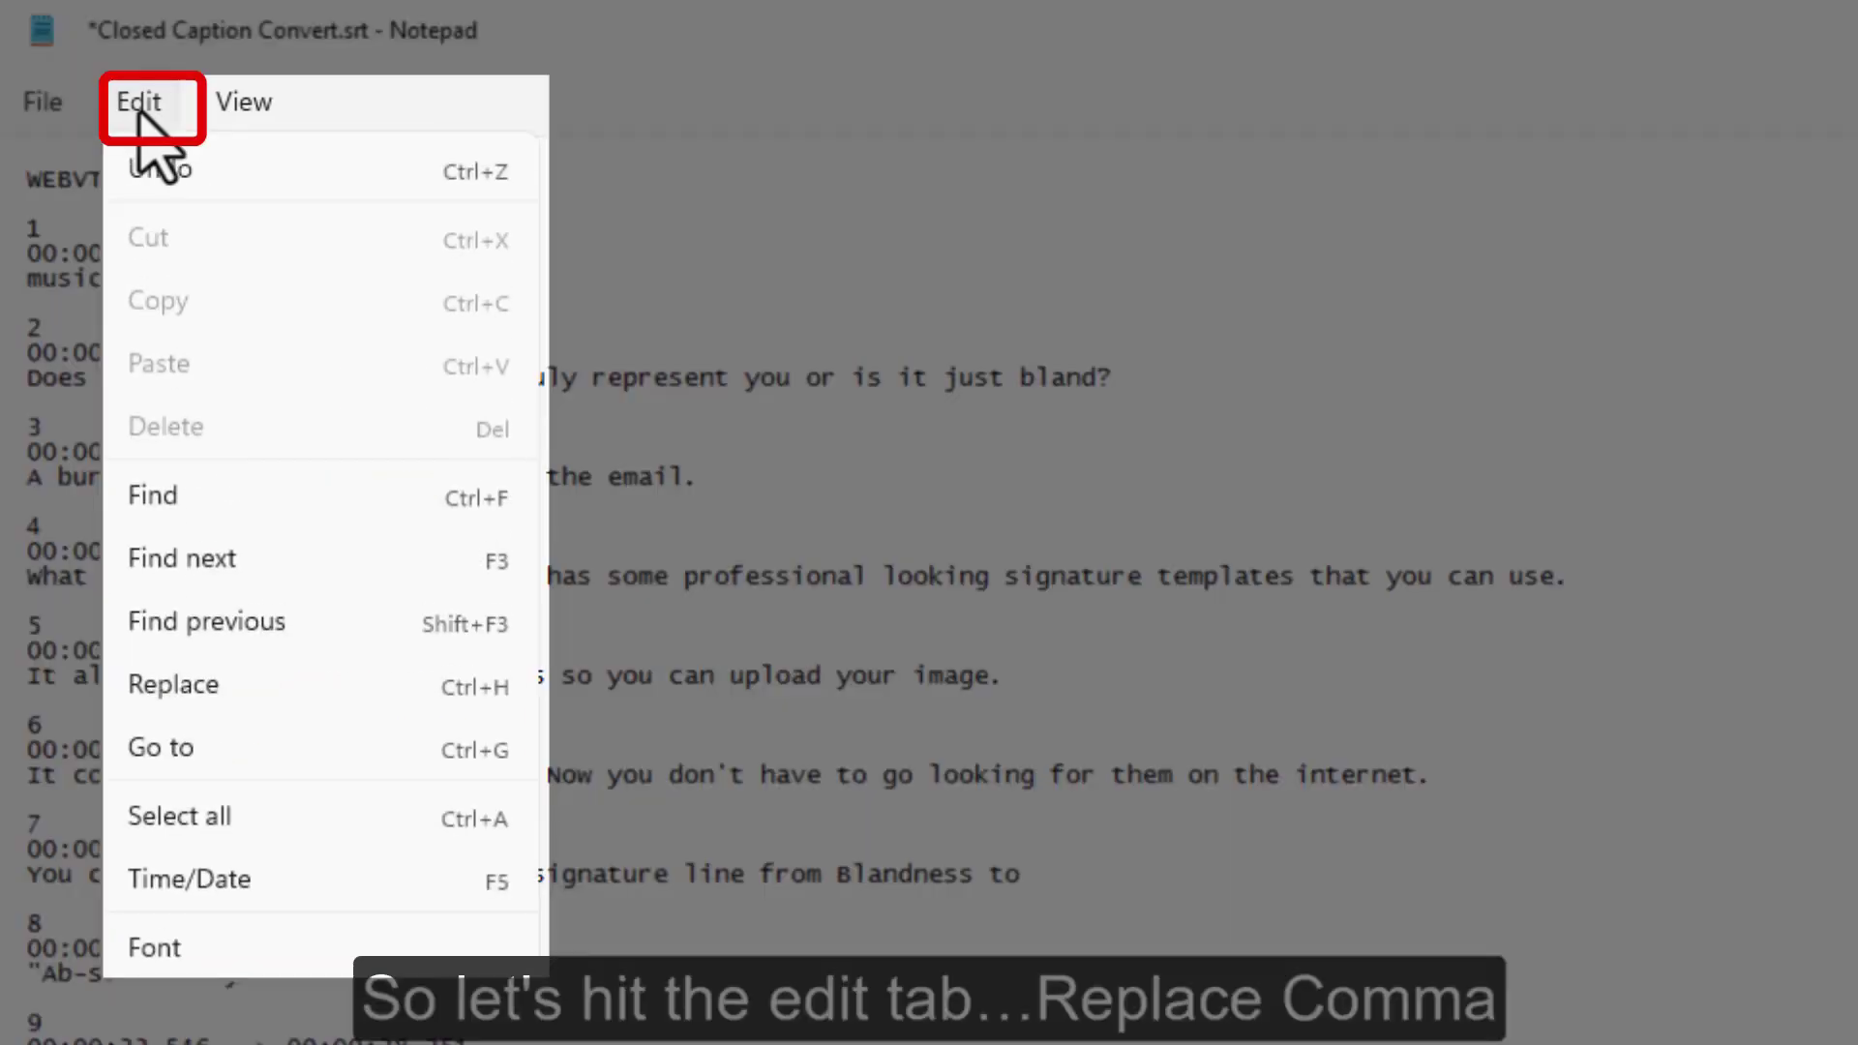
left_click(173, 684)
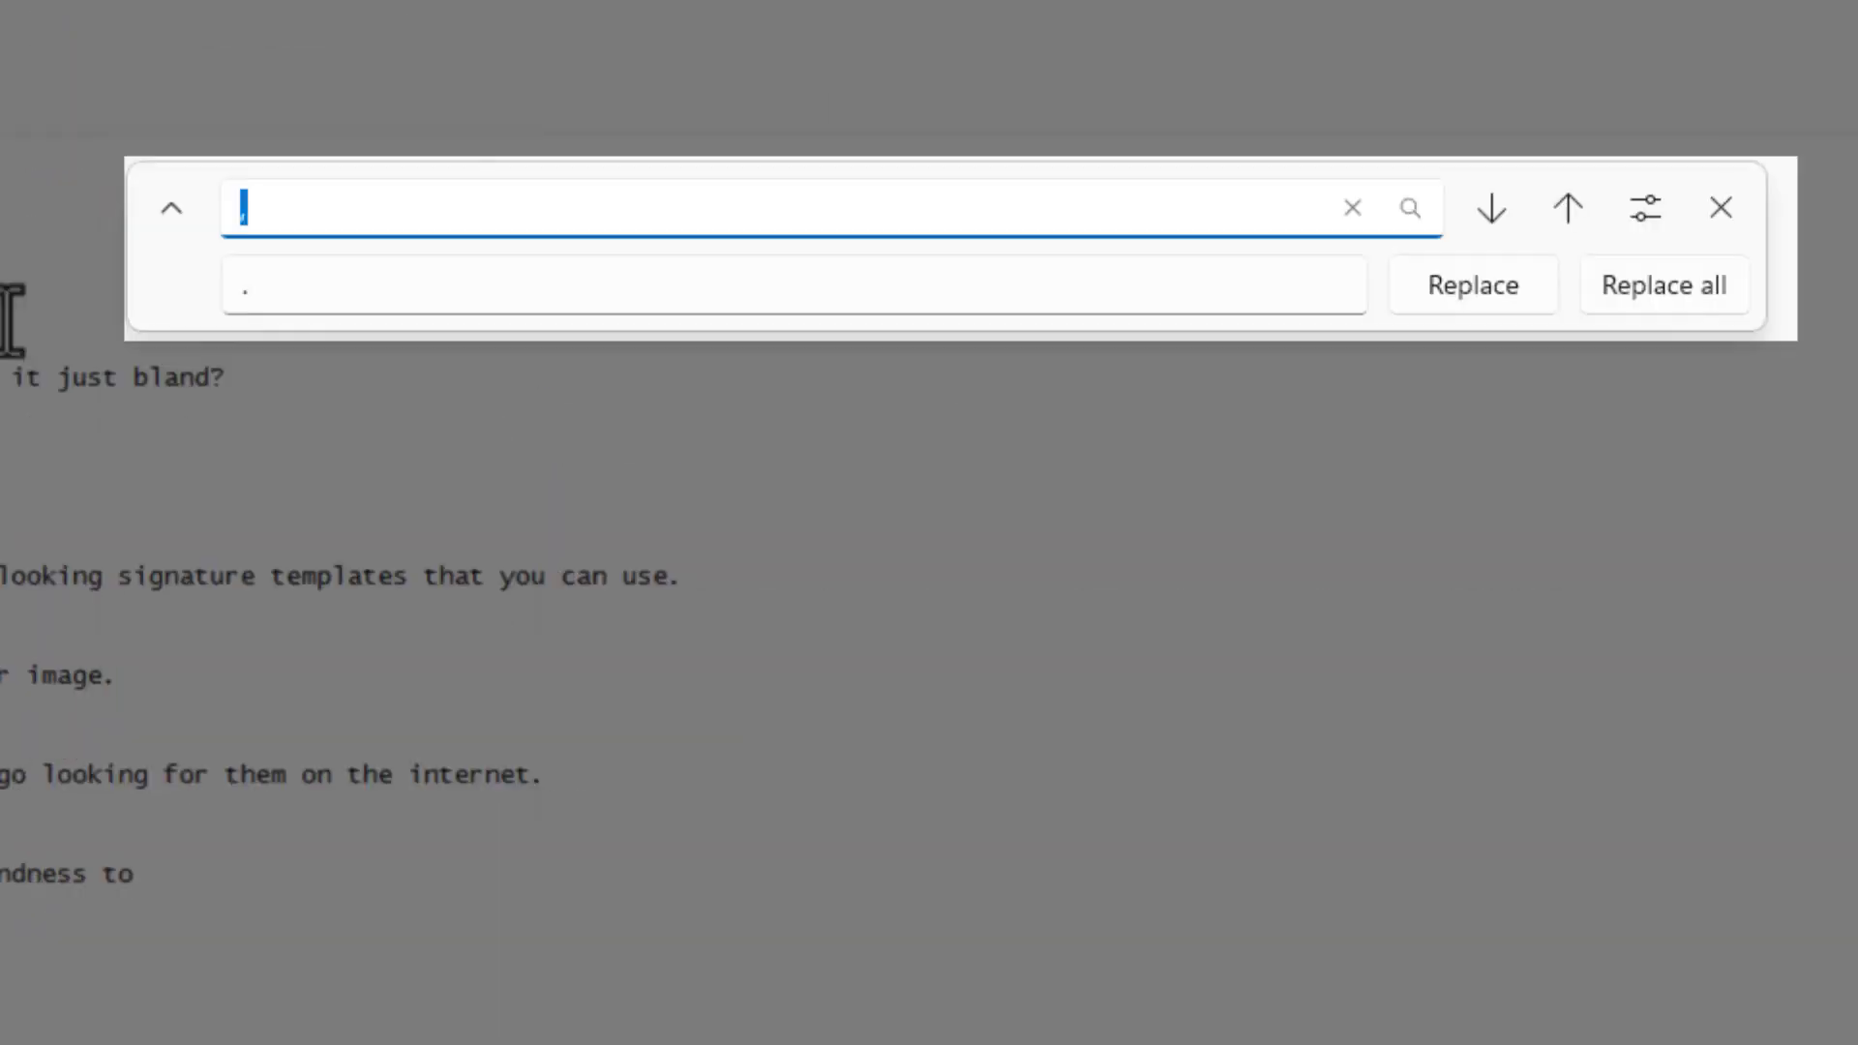
type(",")
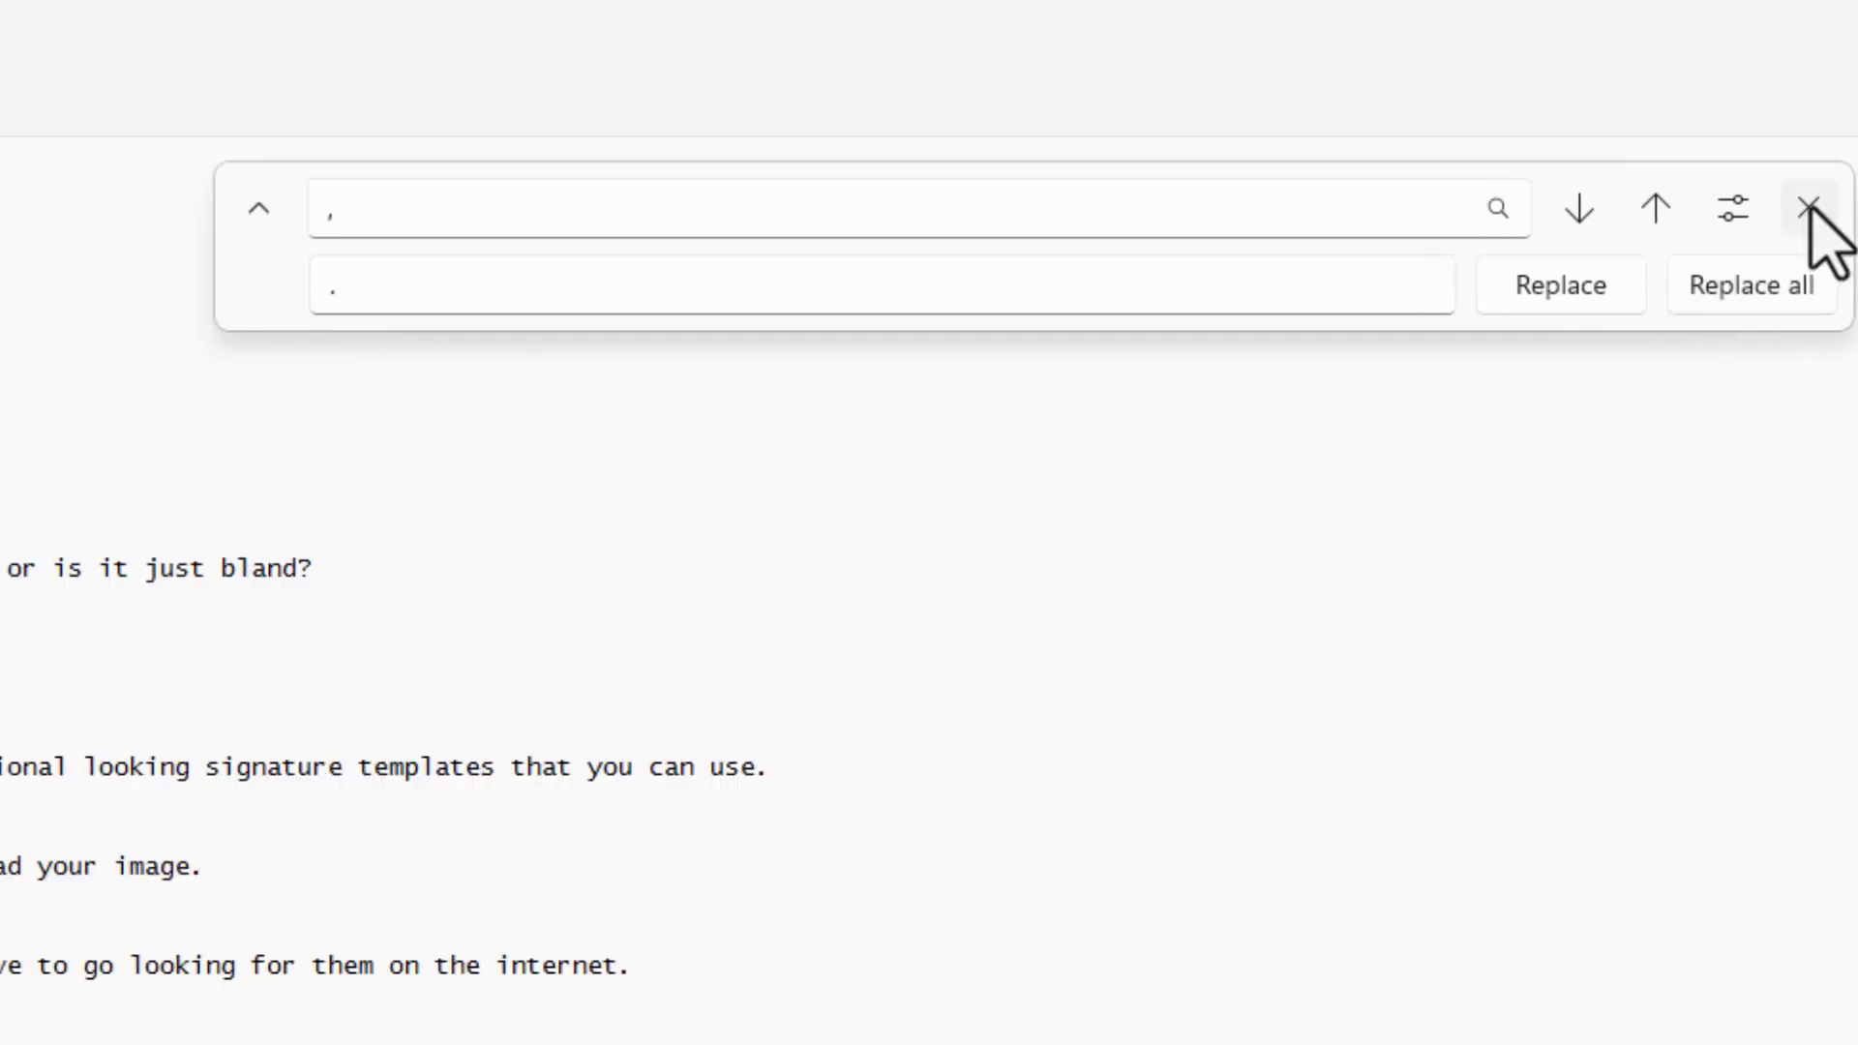
left_click(1806, 207)
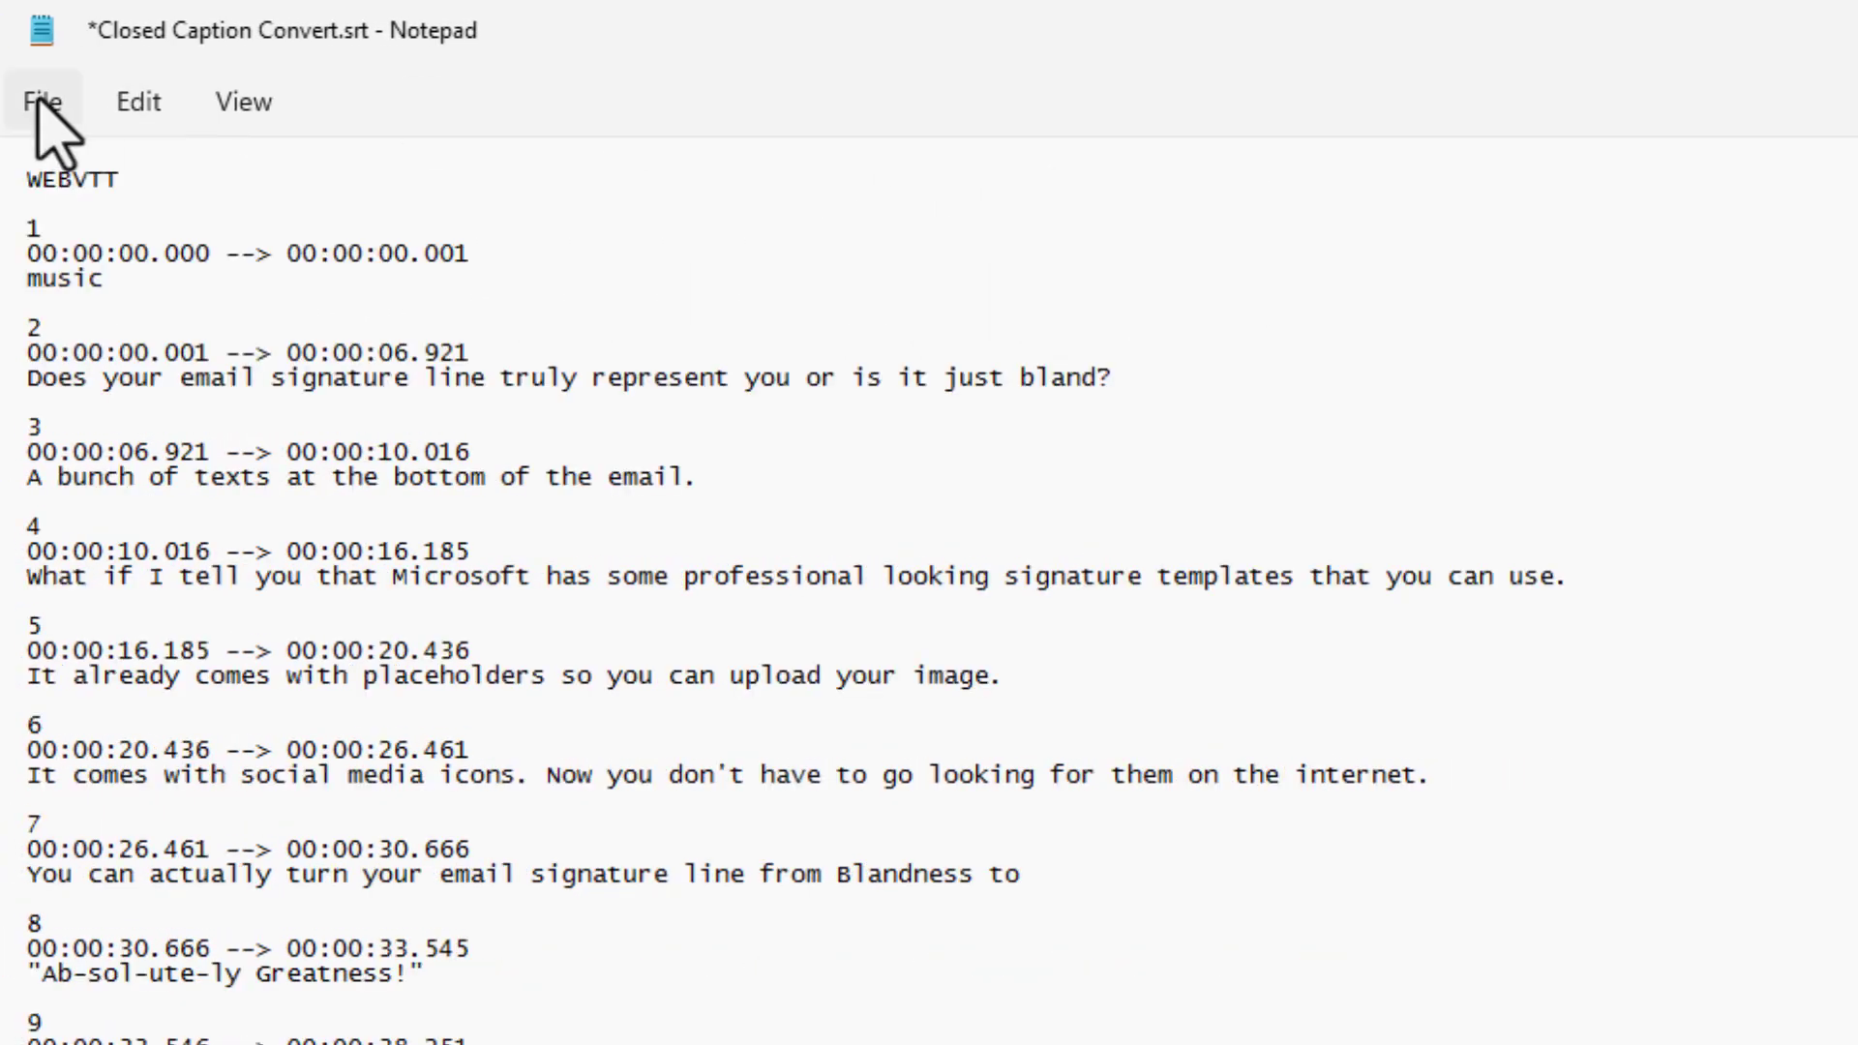
left_click(41, 99)
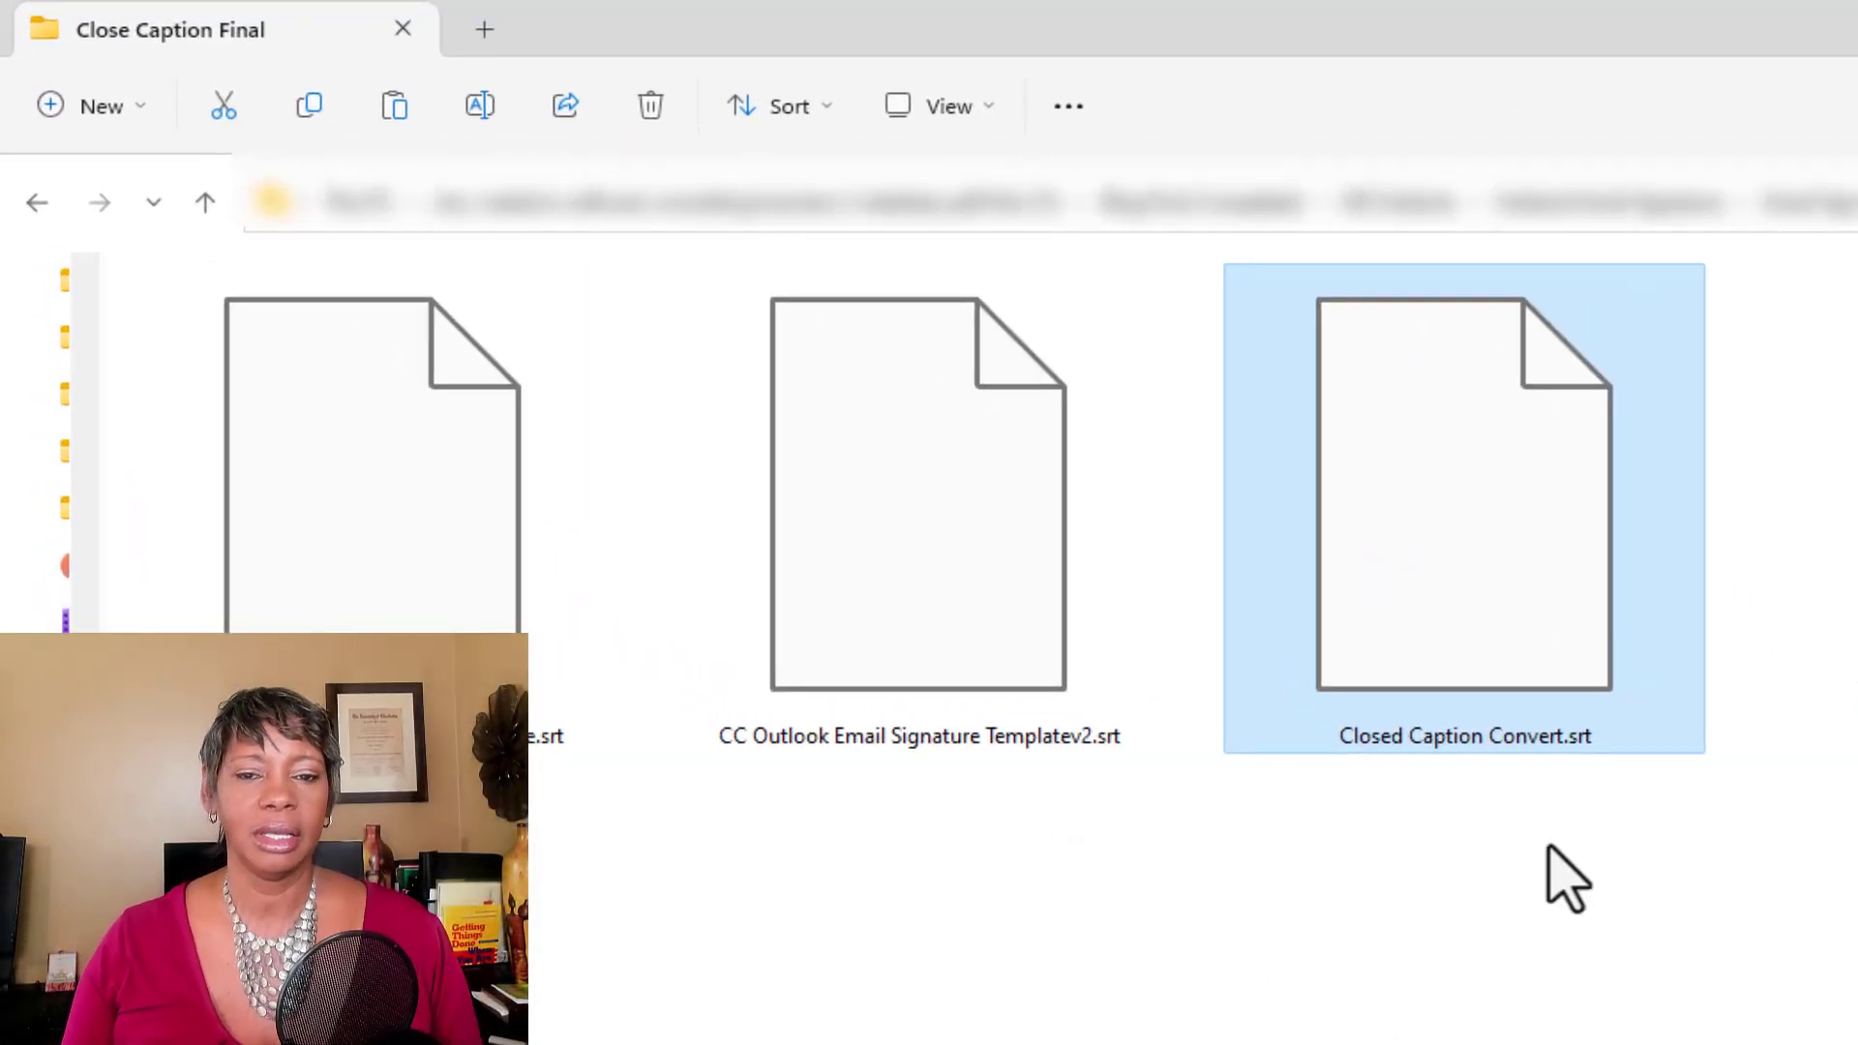
mouse_move(1605, 787)
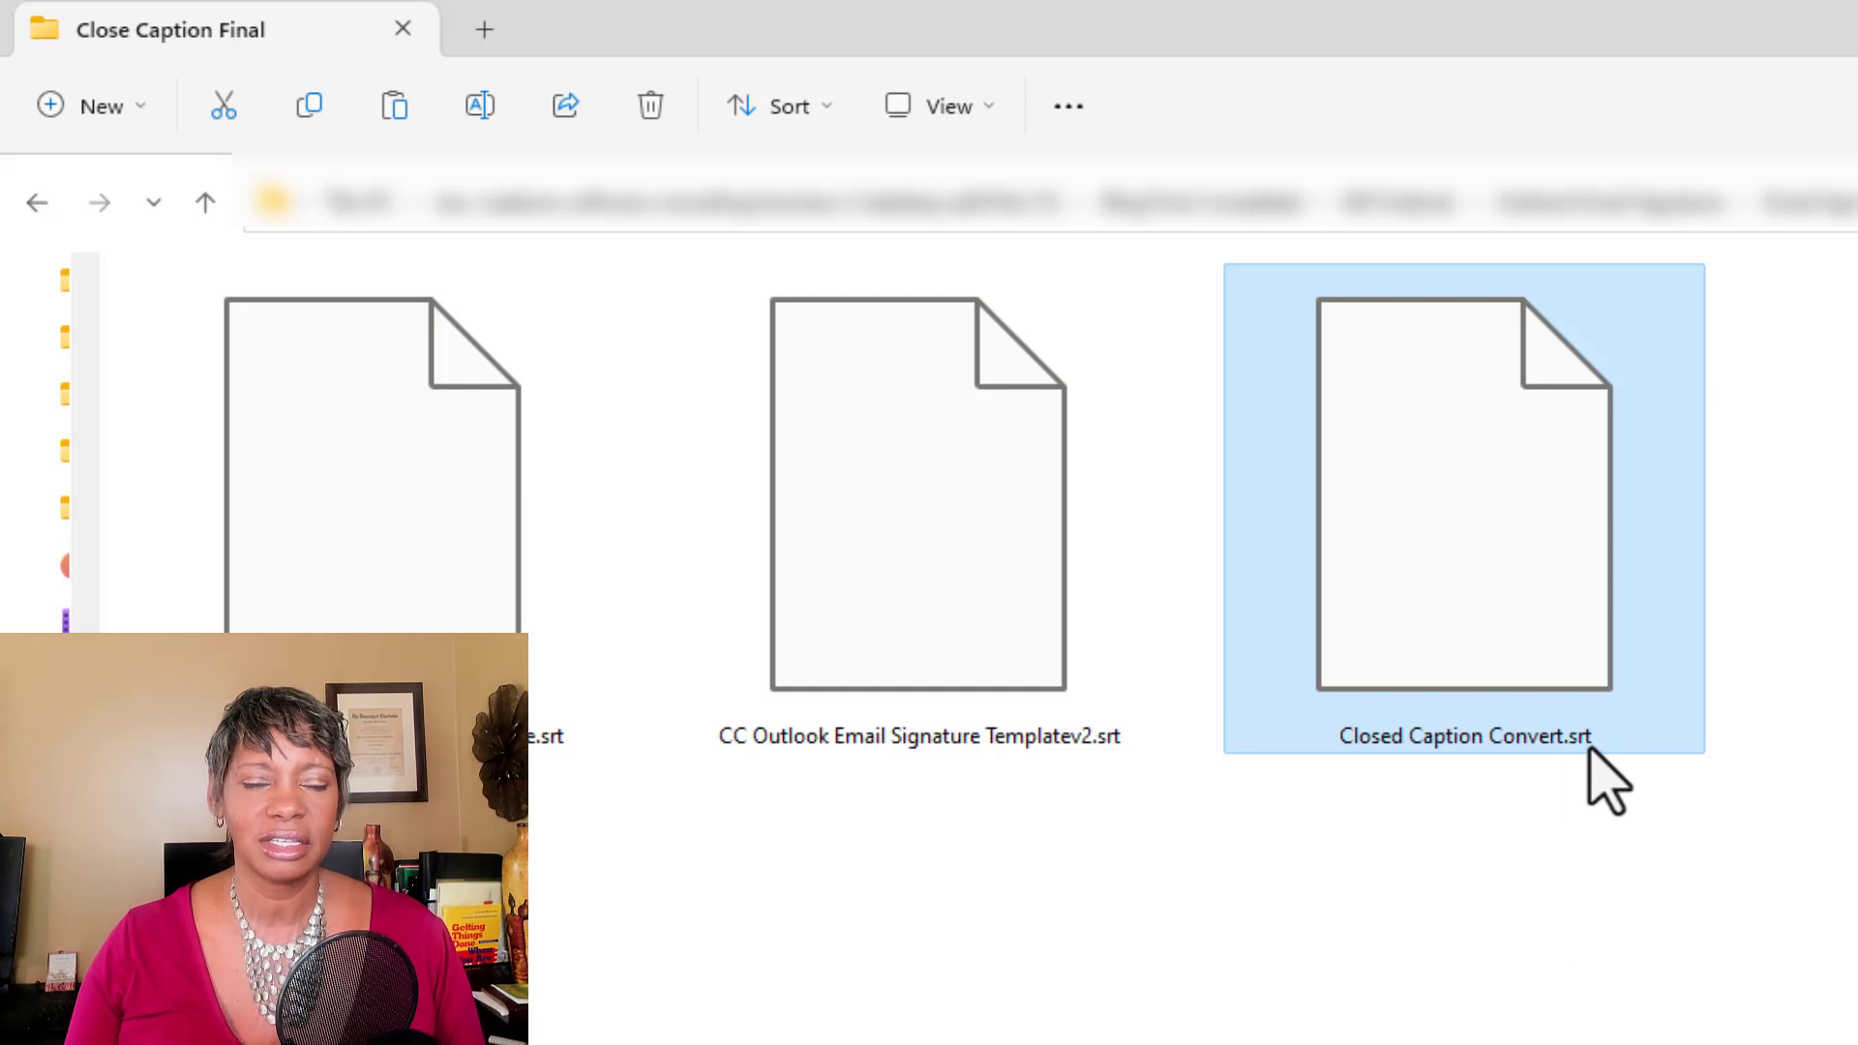
- Rename Closed Caption Convert.srt to Closed Caption Convert.vtt and confirm the extension warning
key("f2")
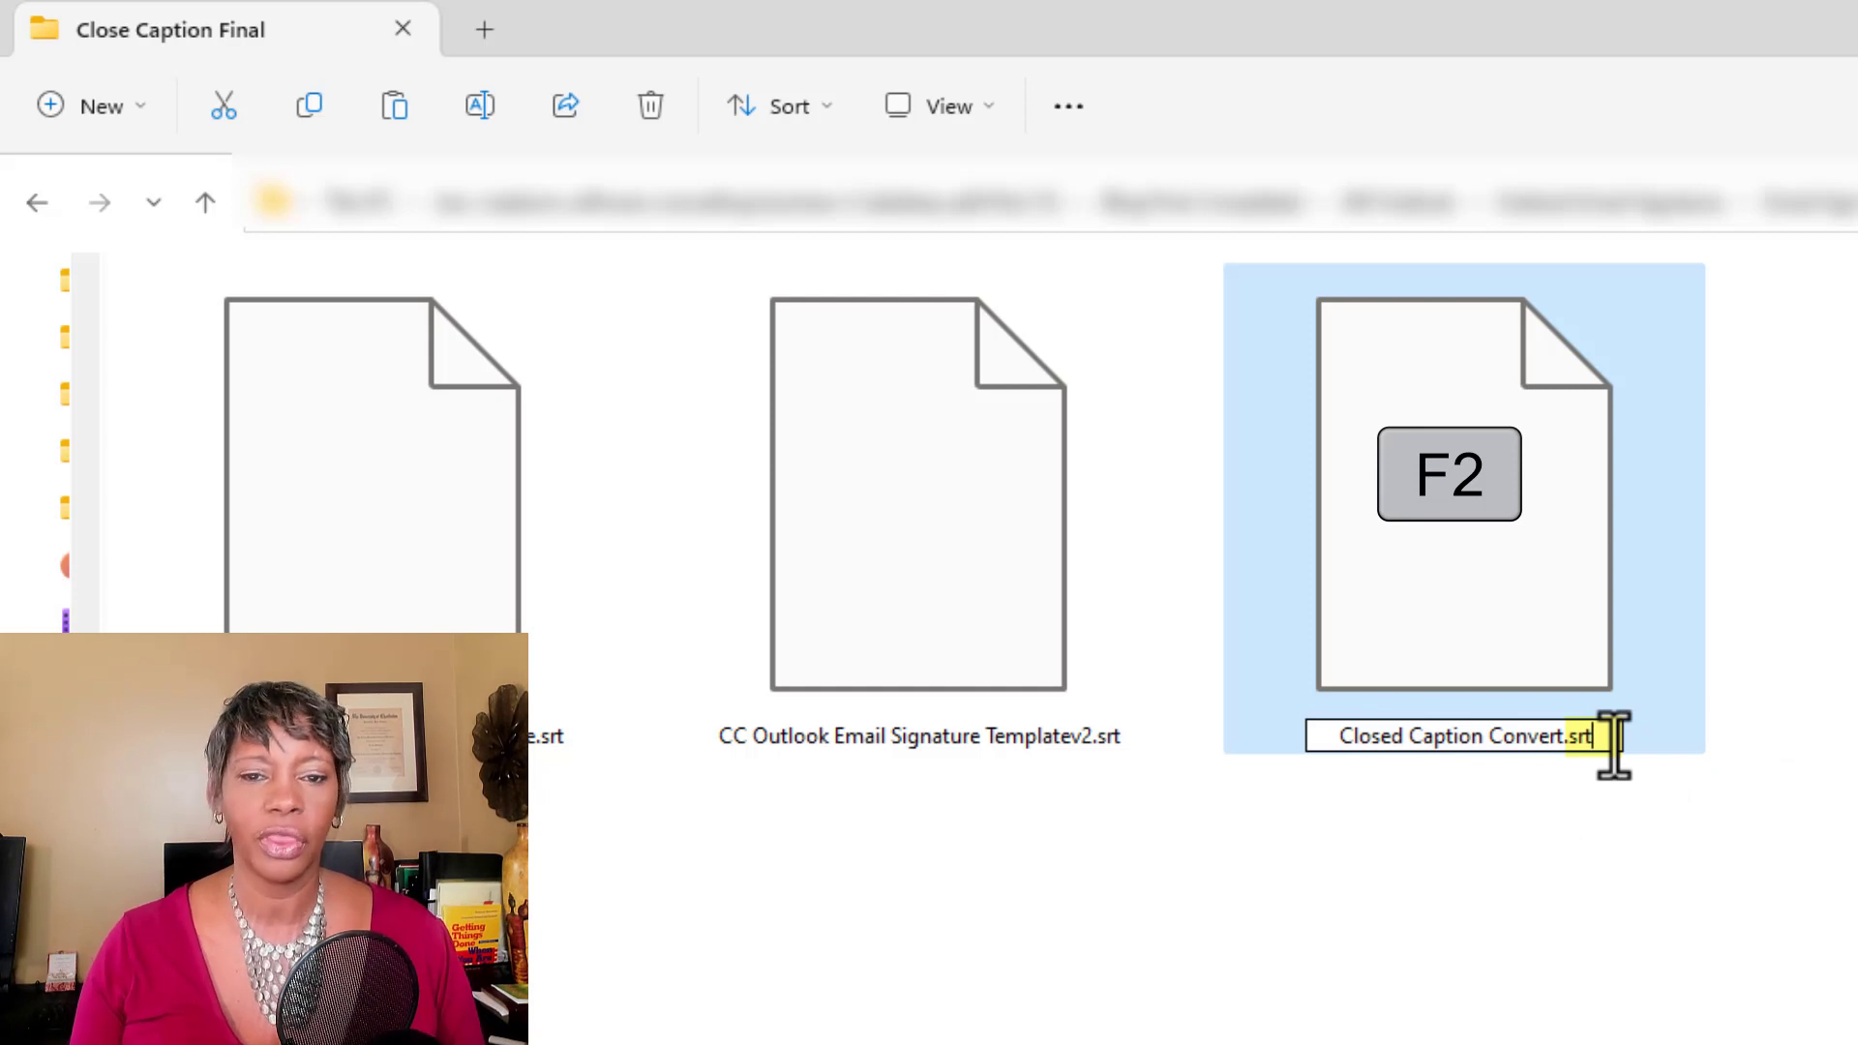
key("backspace")
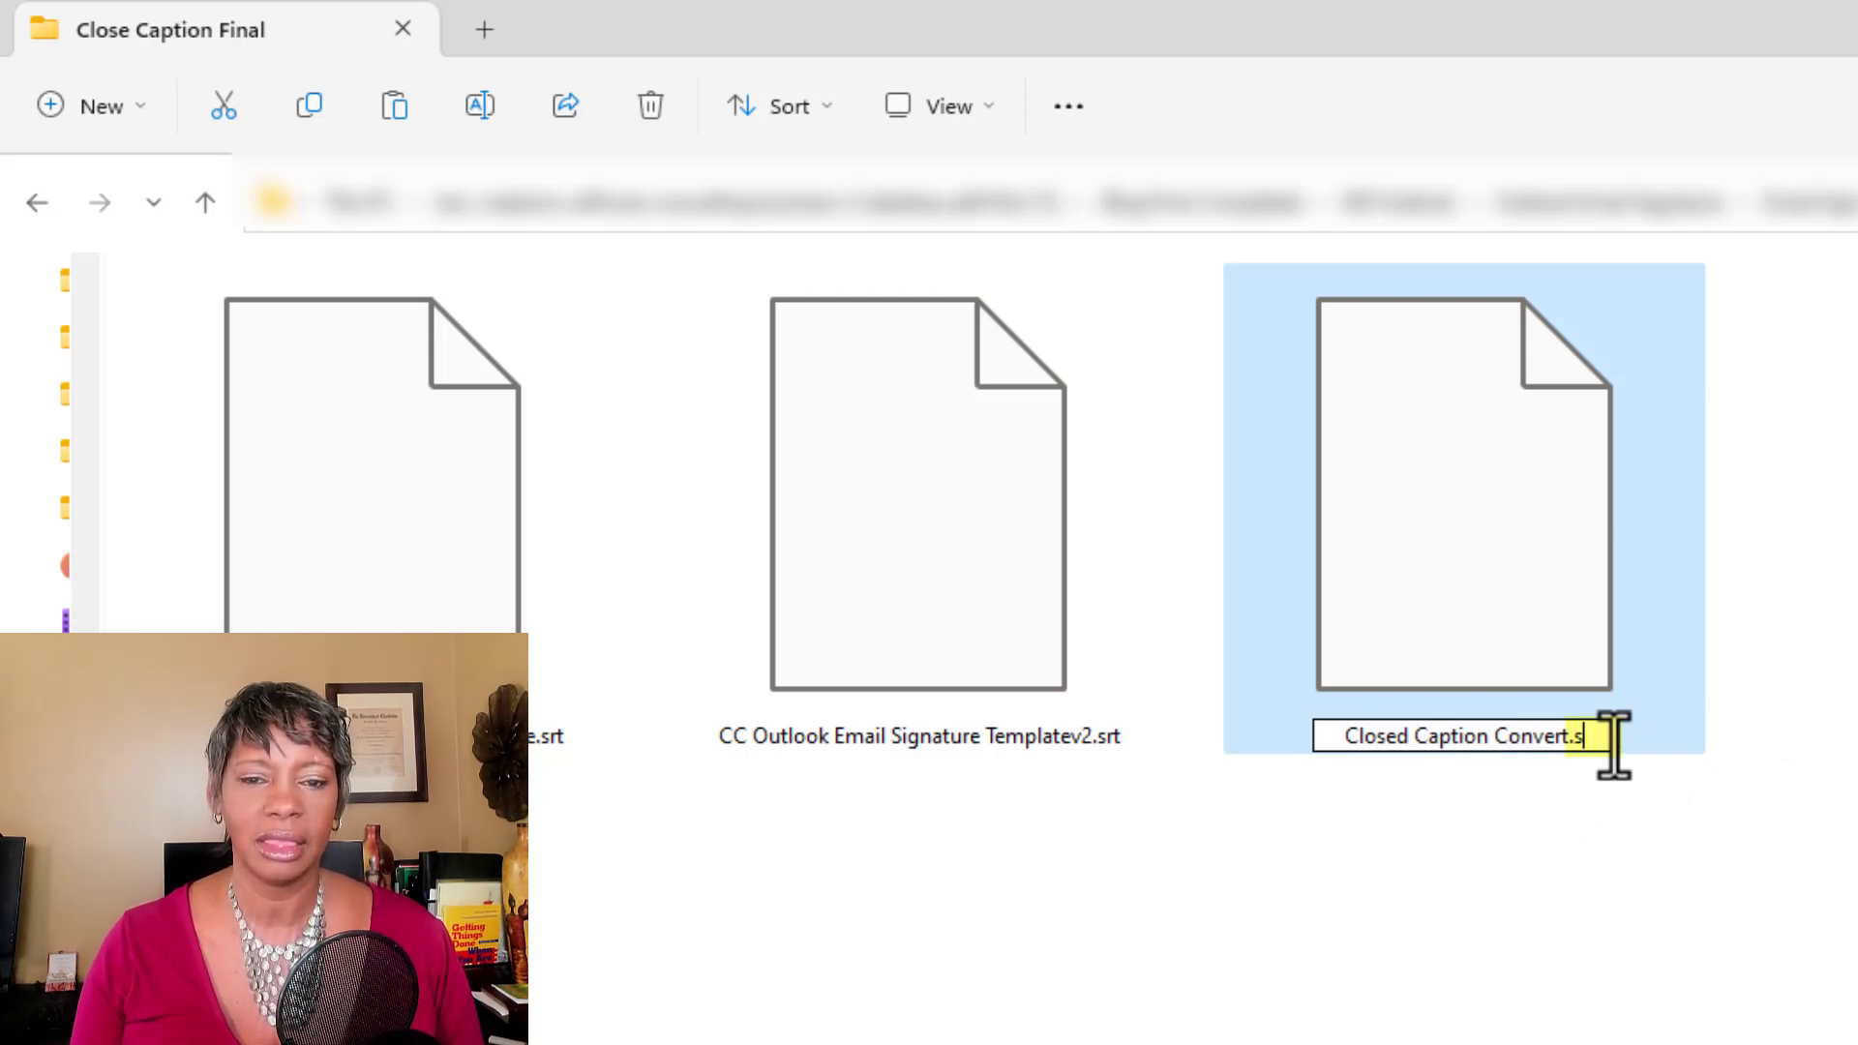
key("Backspace")
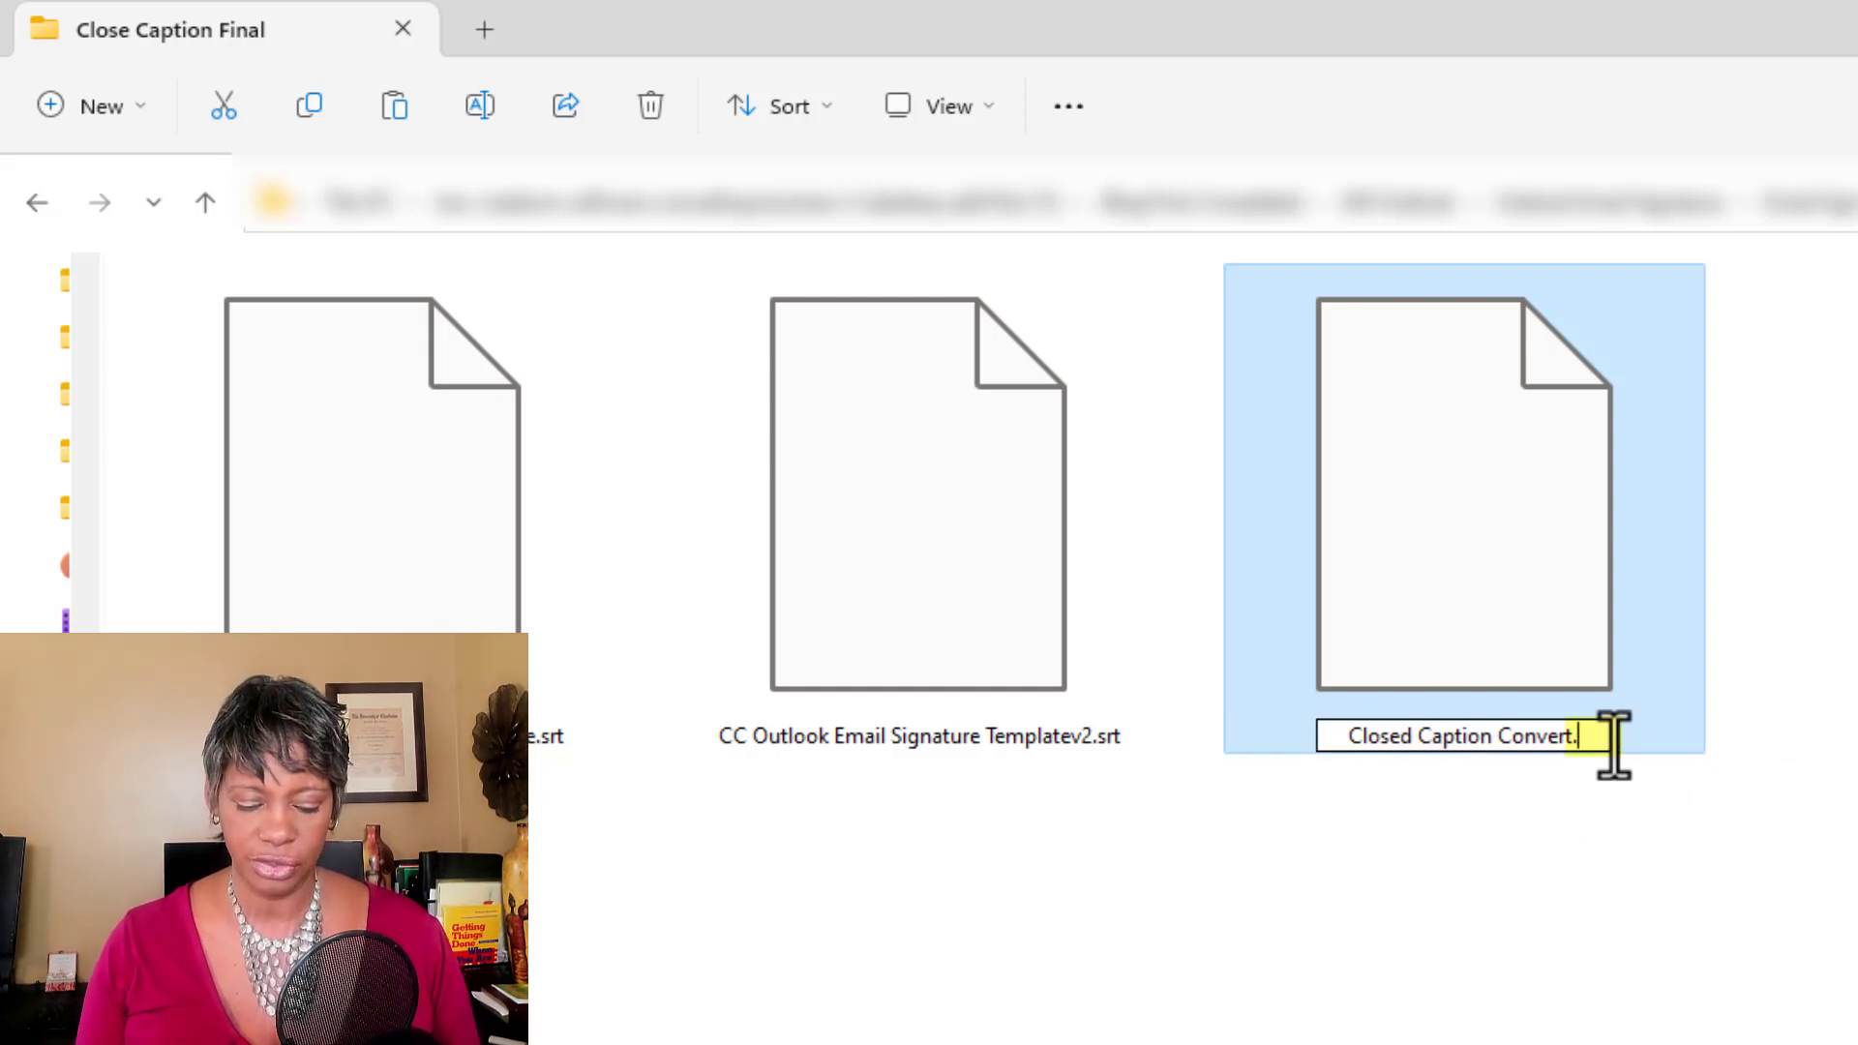
type("vtt")
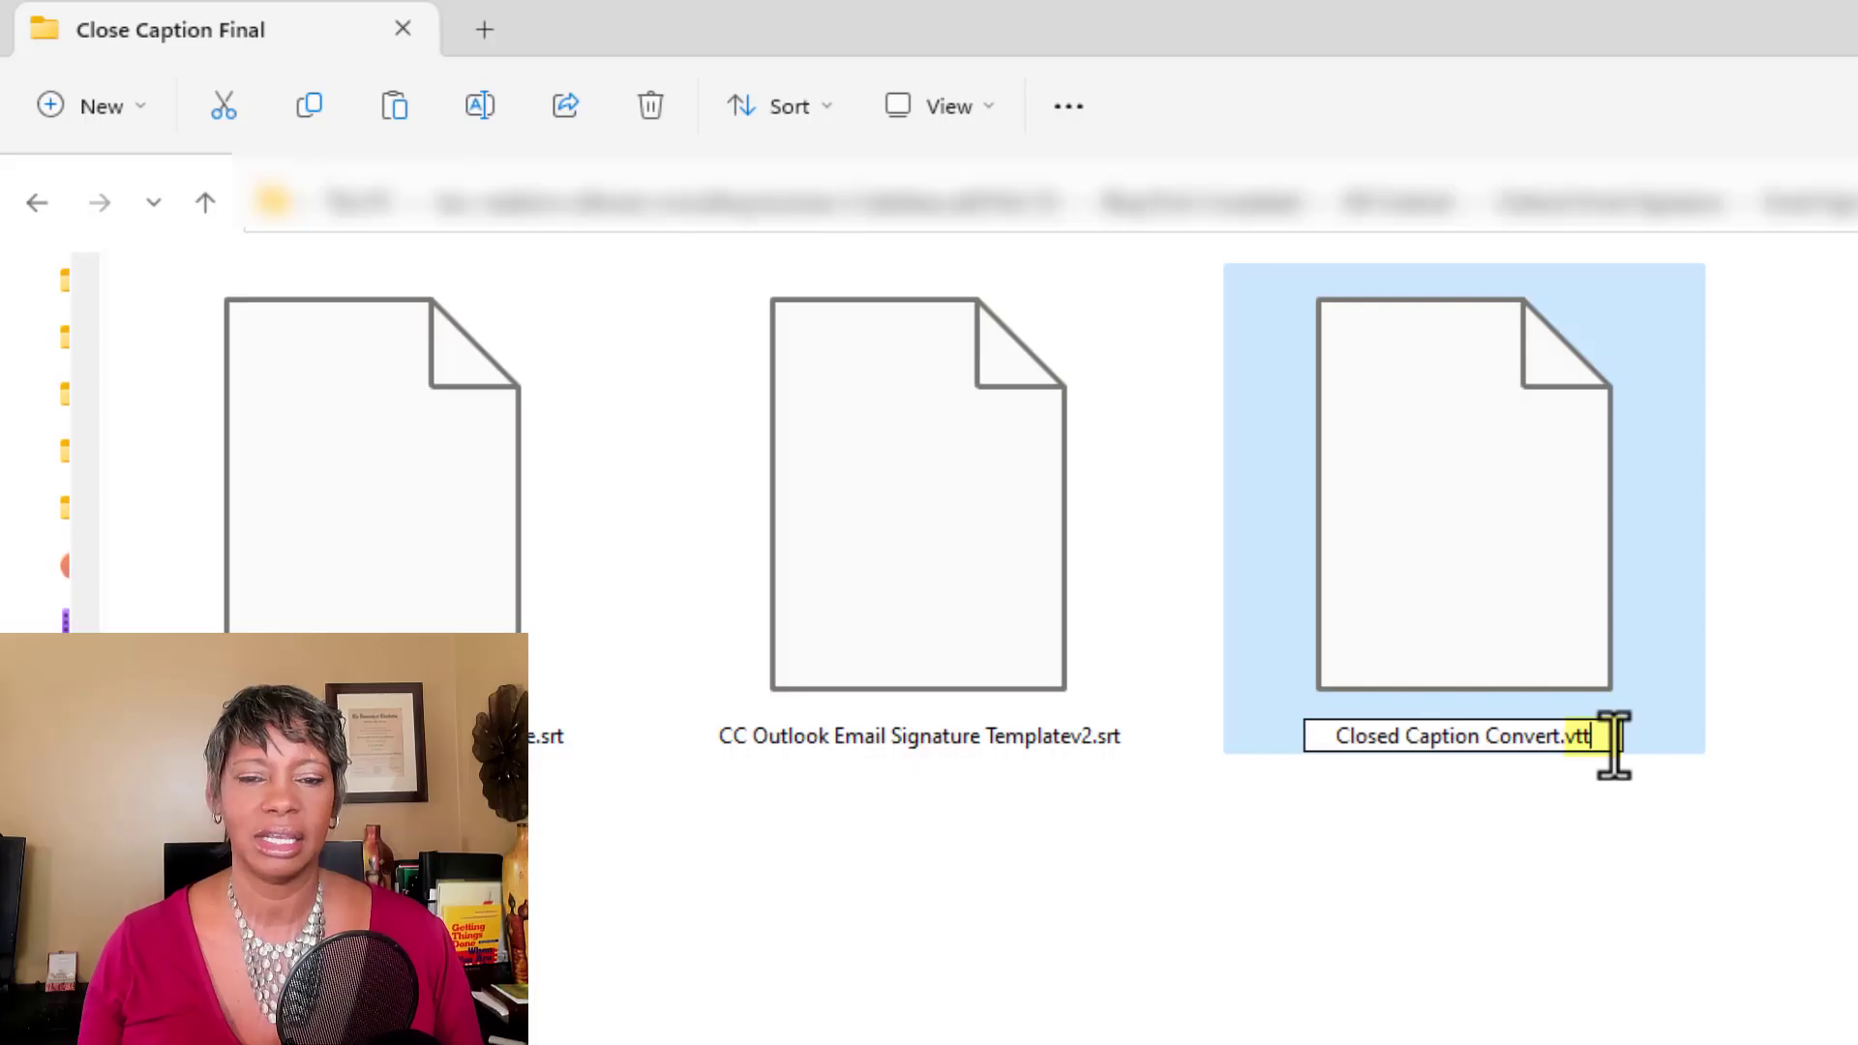
key("enter")
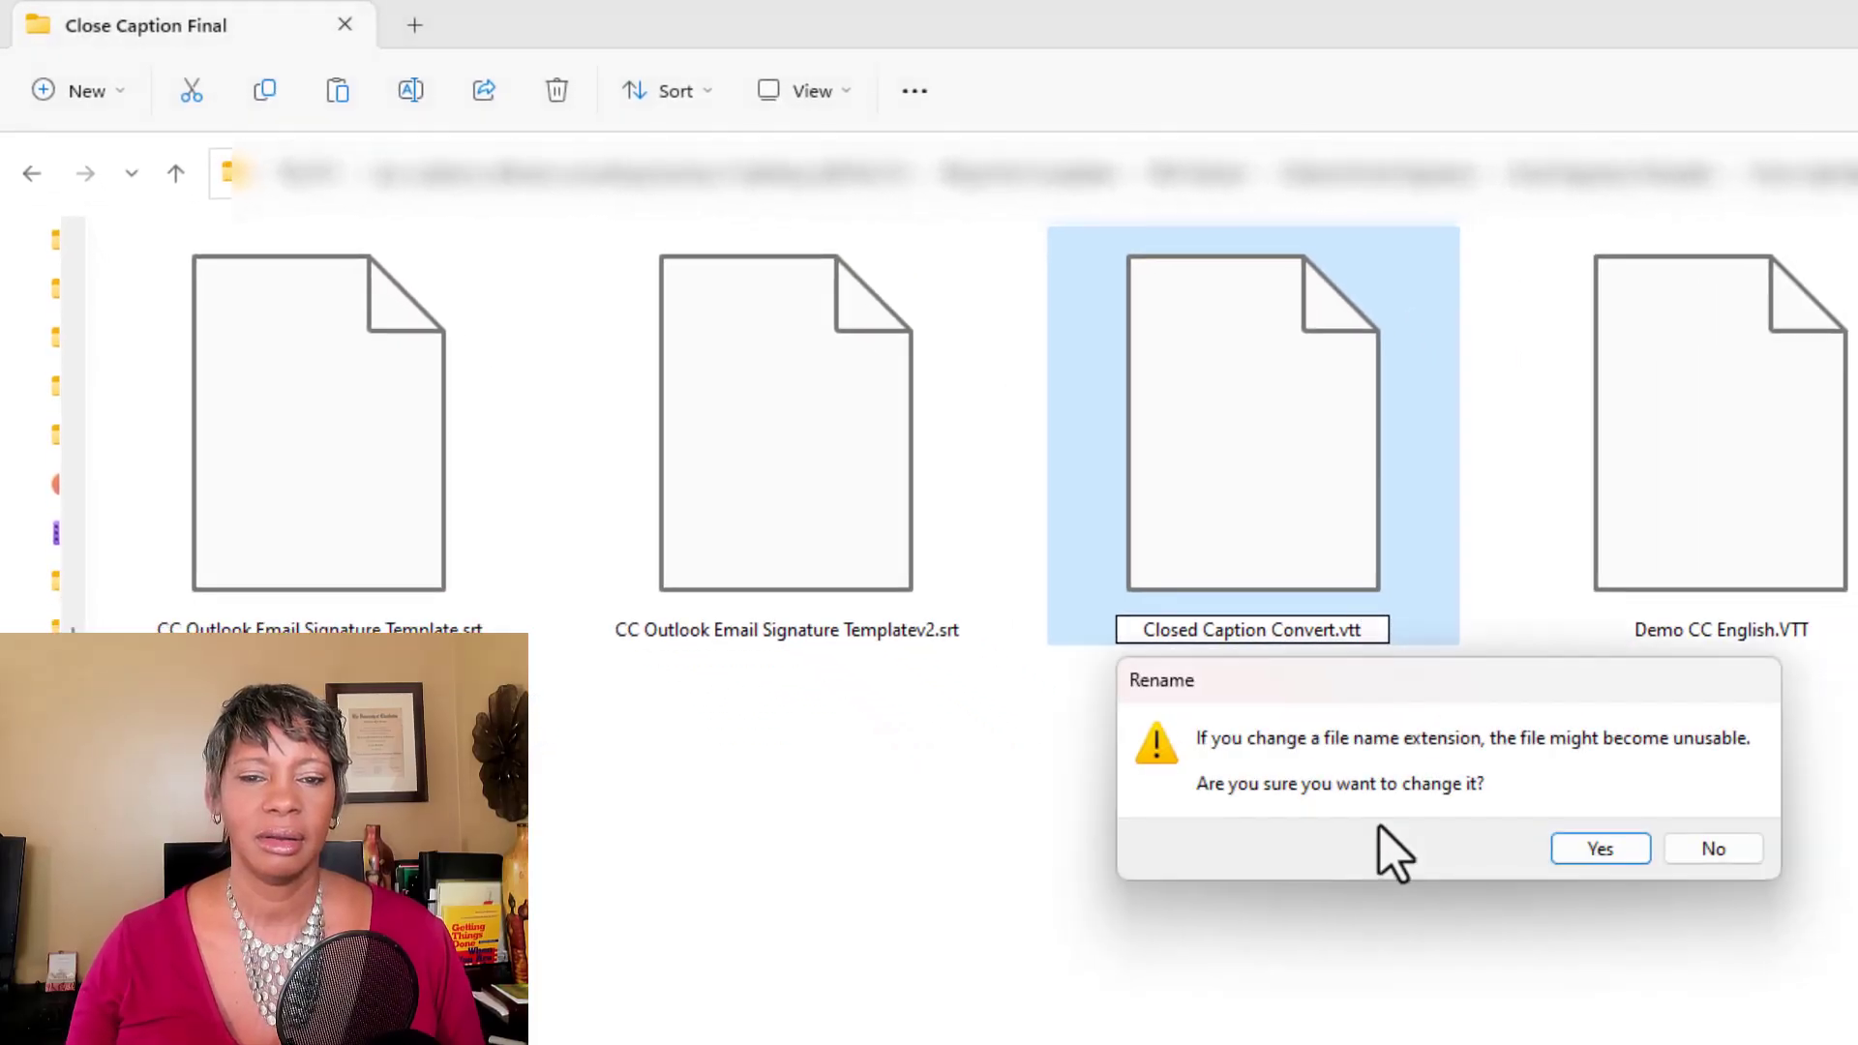
mouse_move(1279, 806)
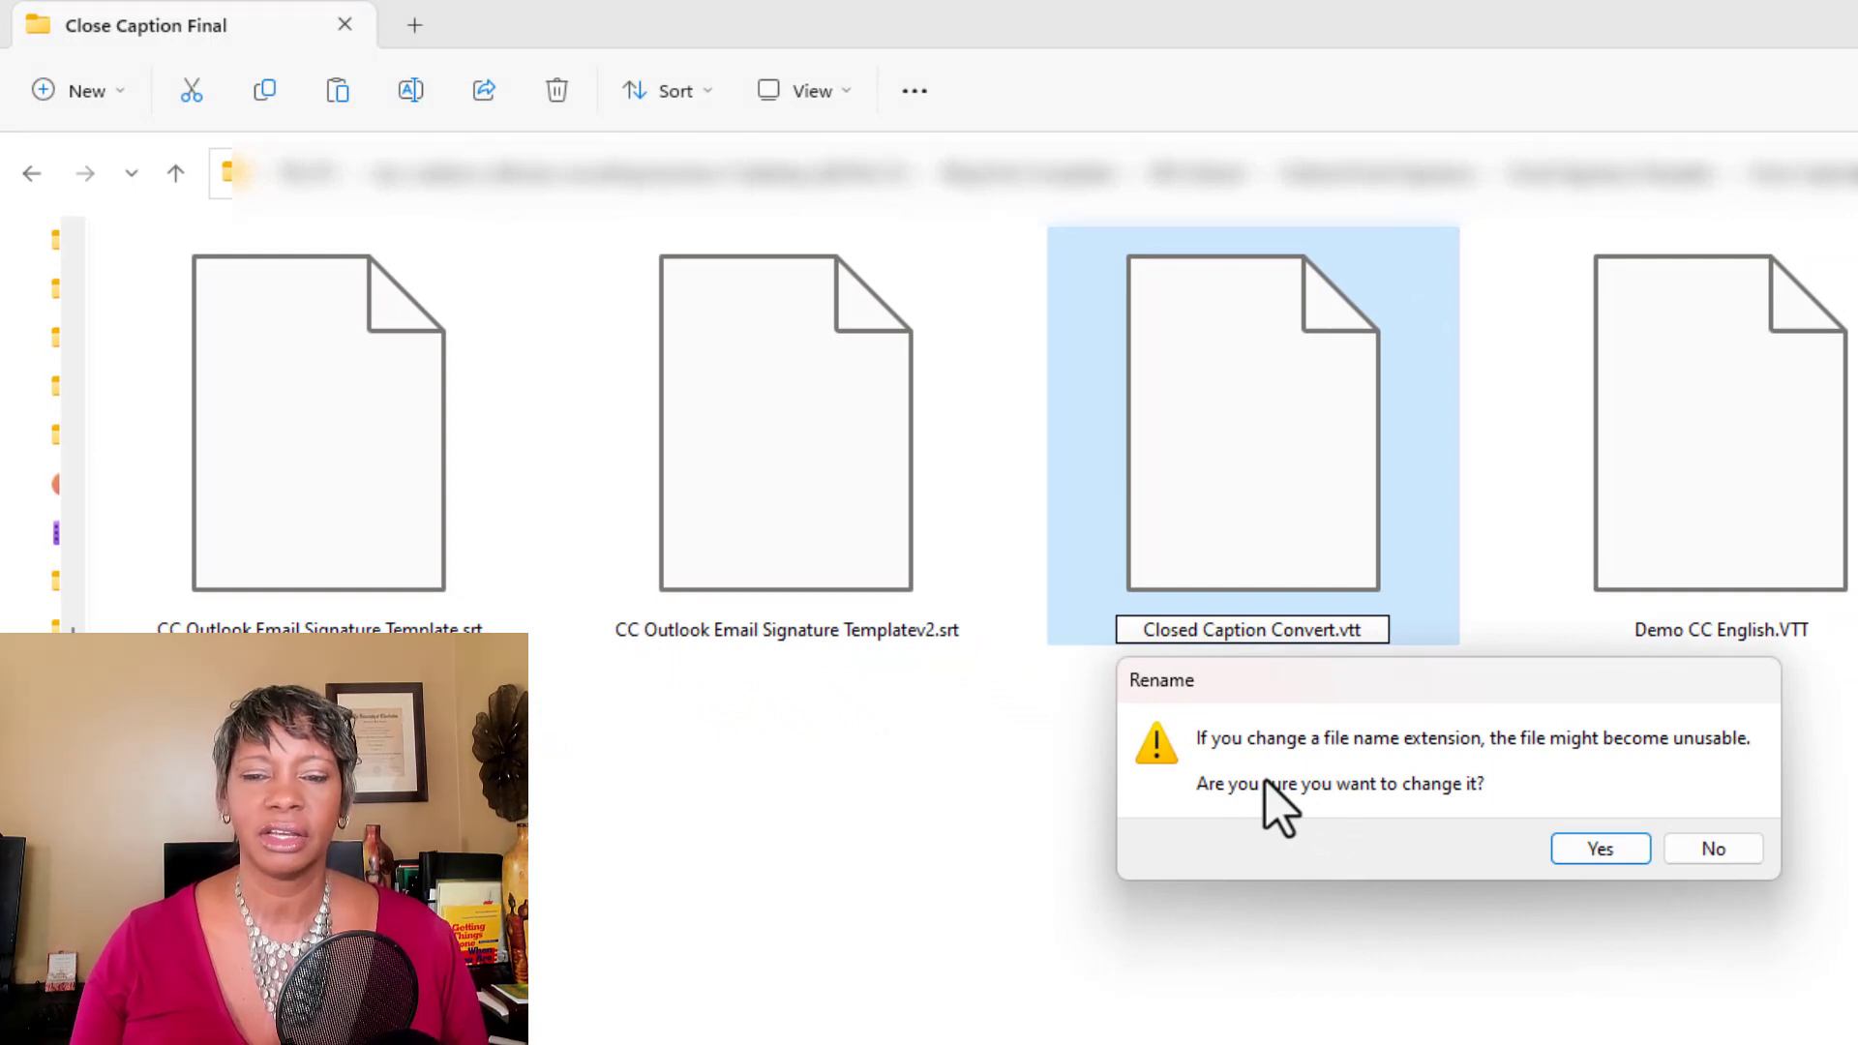
mouse_move(1683, 776)
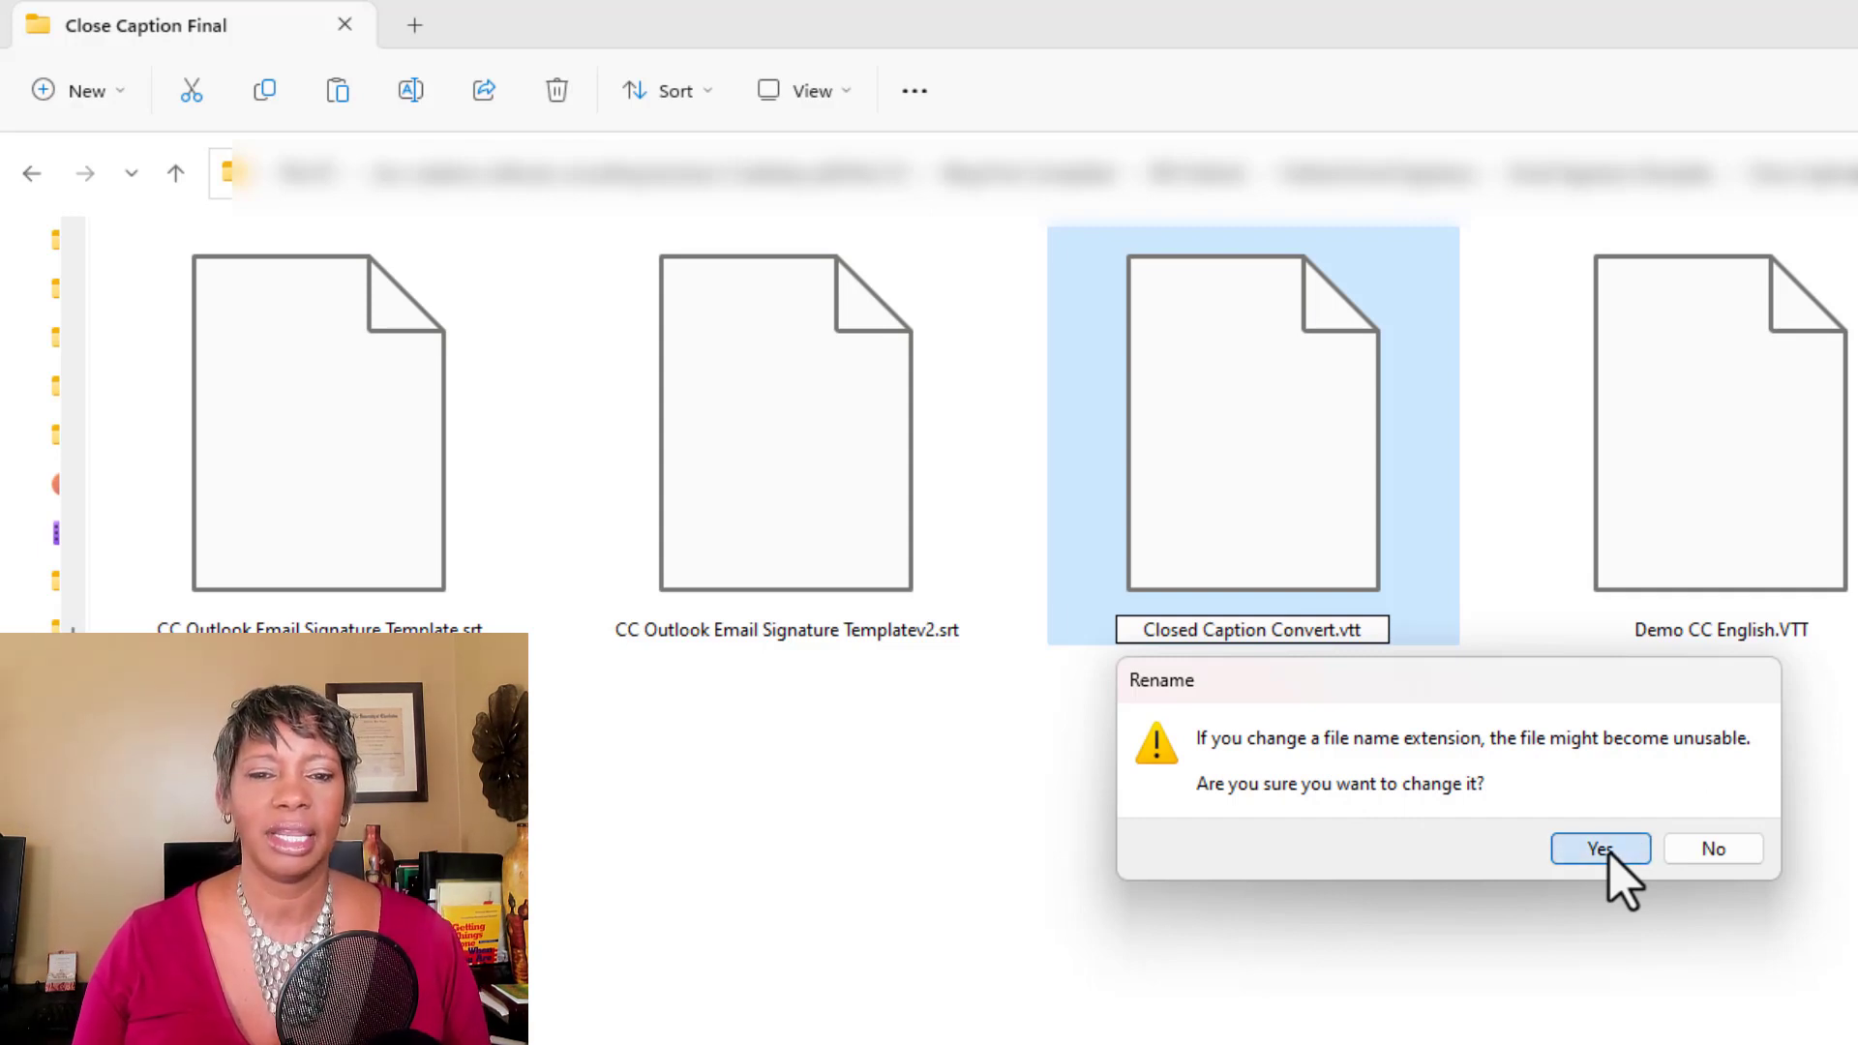
left_click(1599, 848)
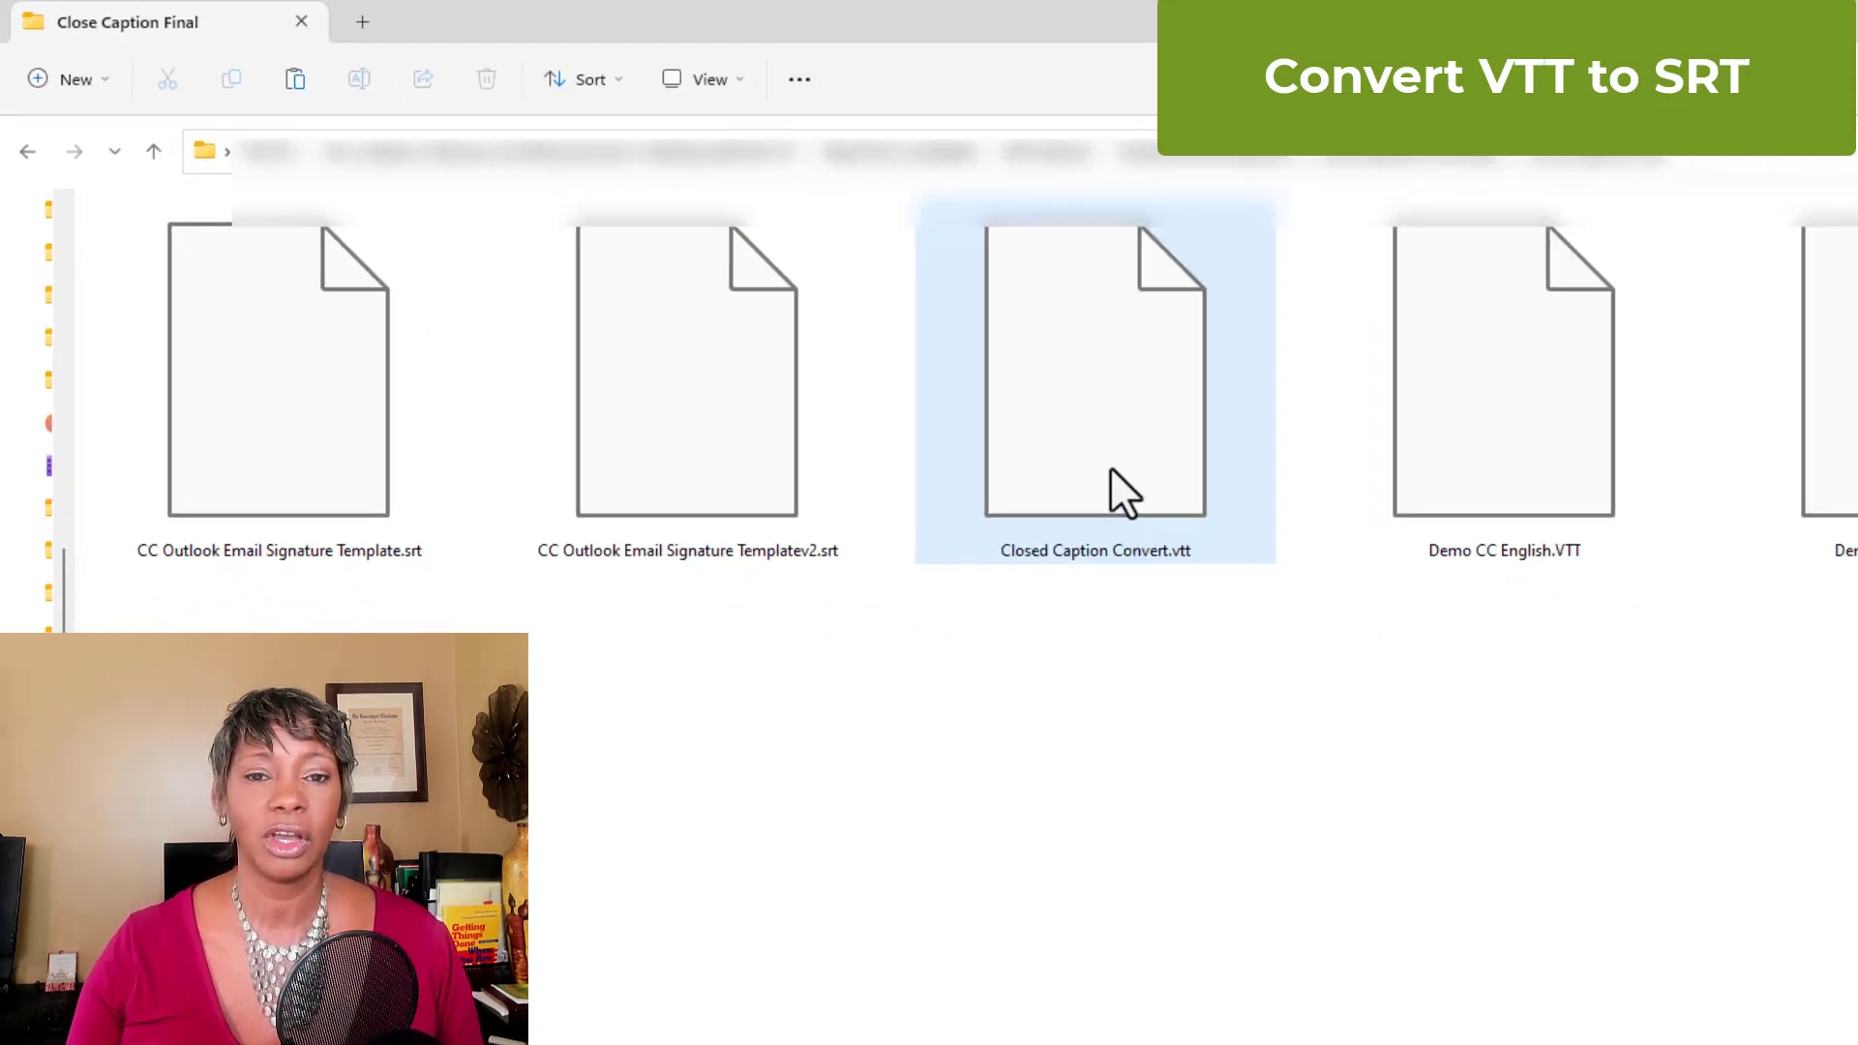
- Open Closed Caption Convert.vtt, delete the WEBVTT header, and begin replacing periods with commas
right_click(1093, 379)
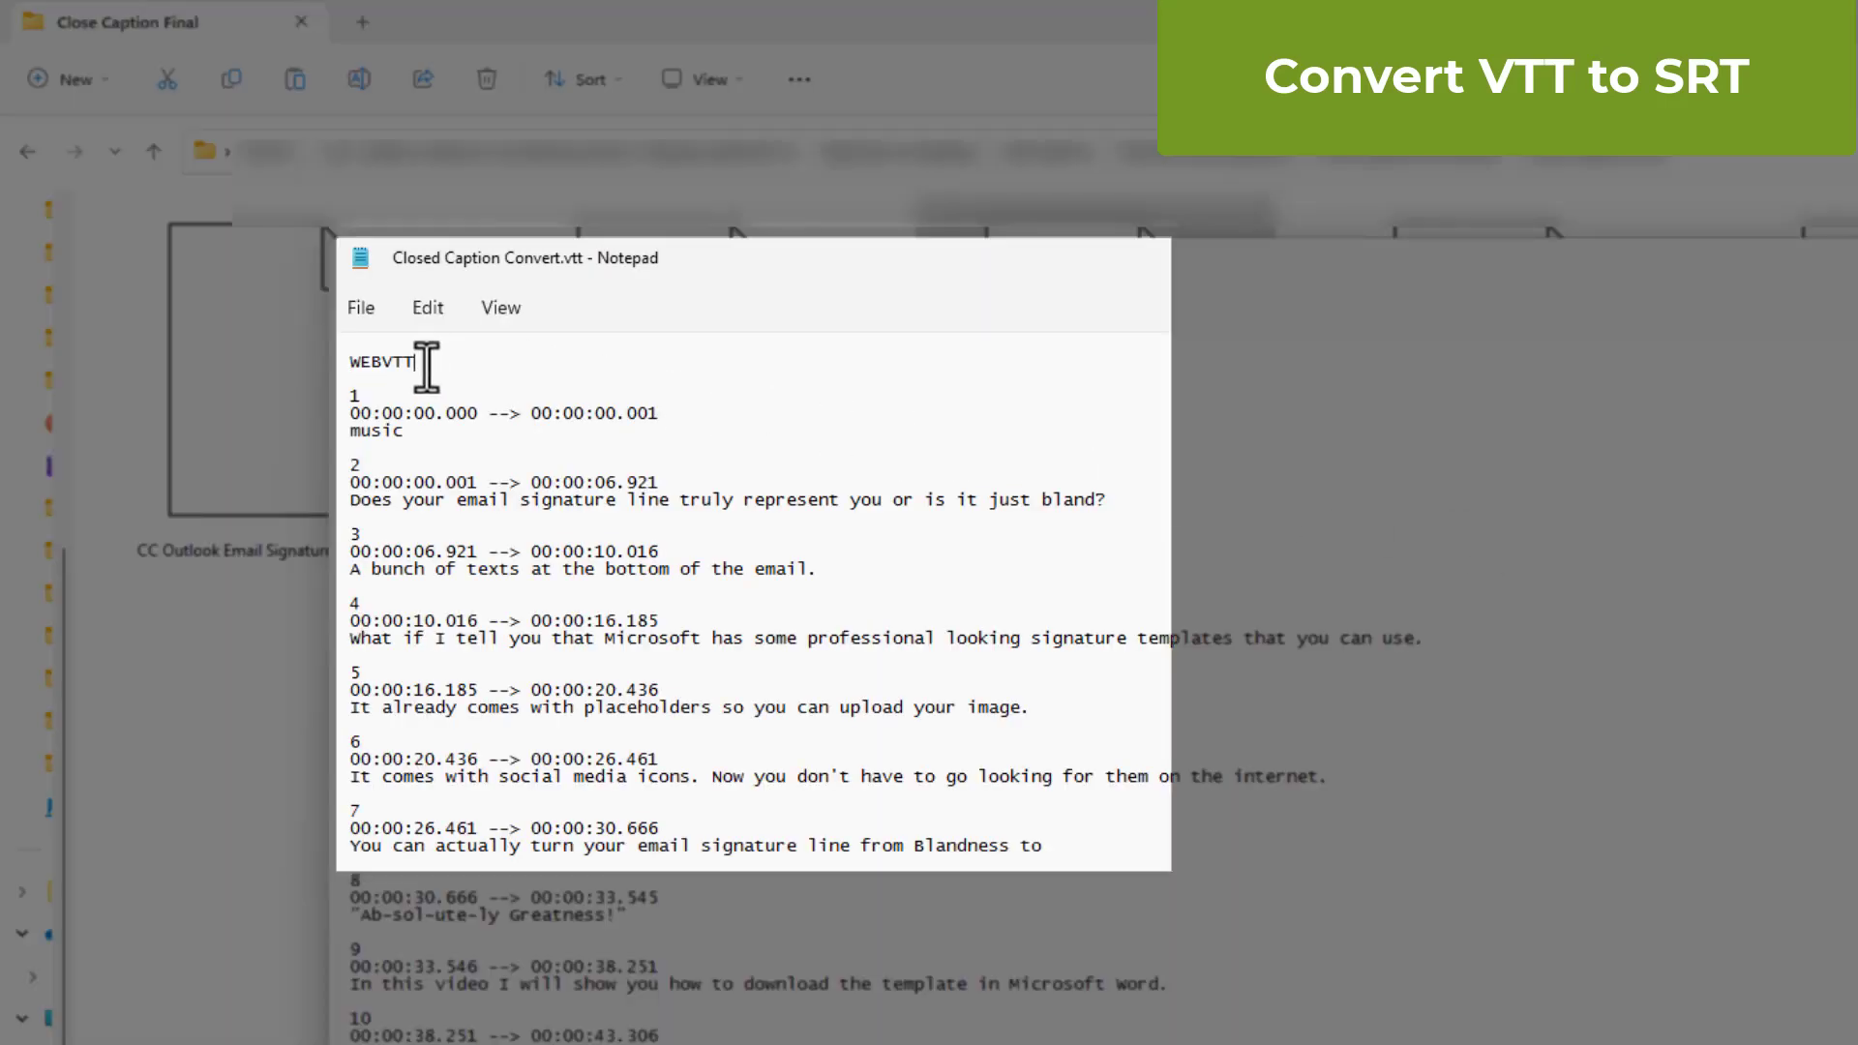
double_click(380, 361)
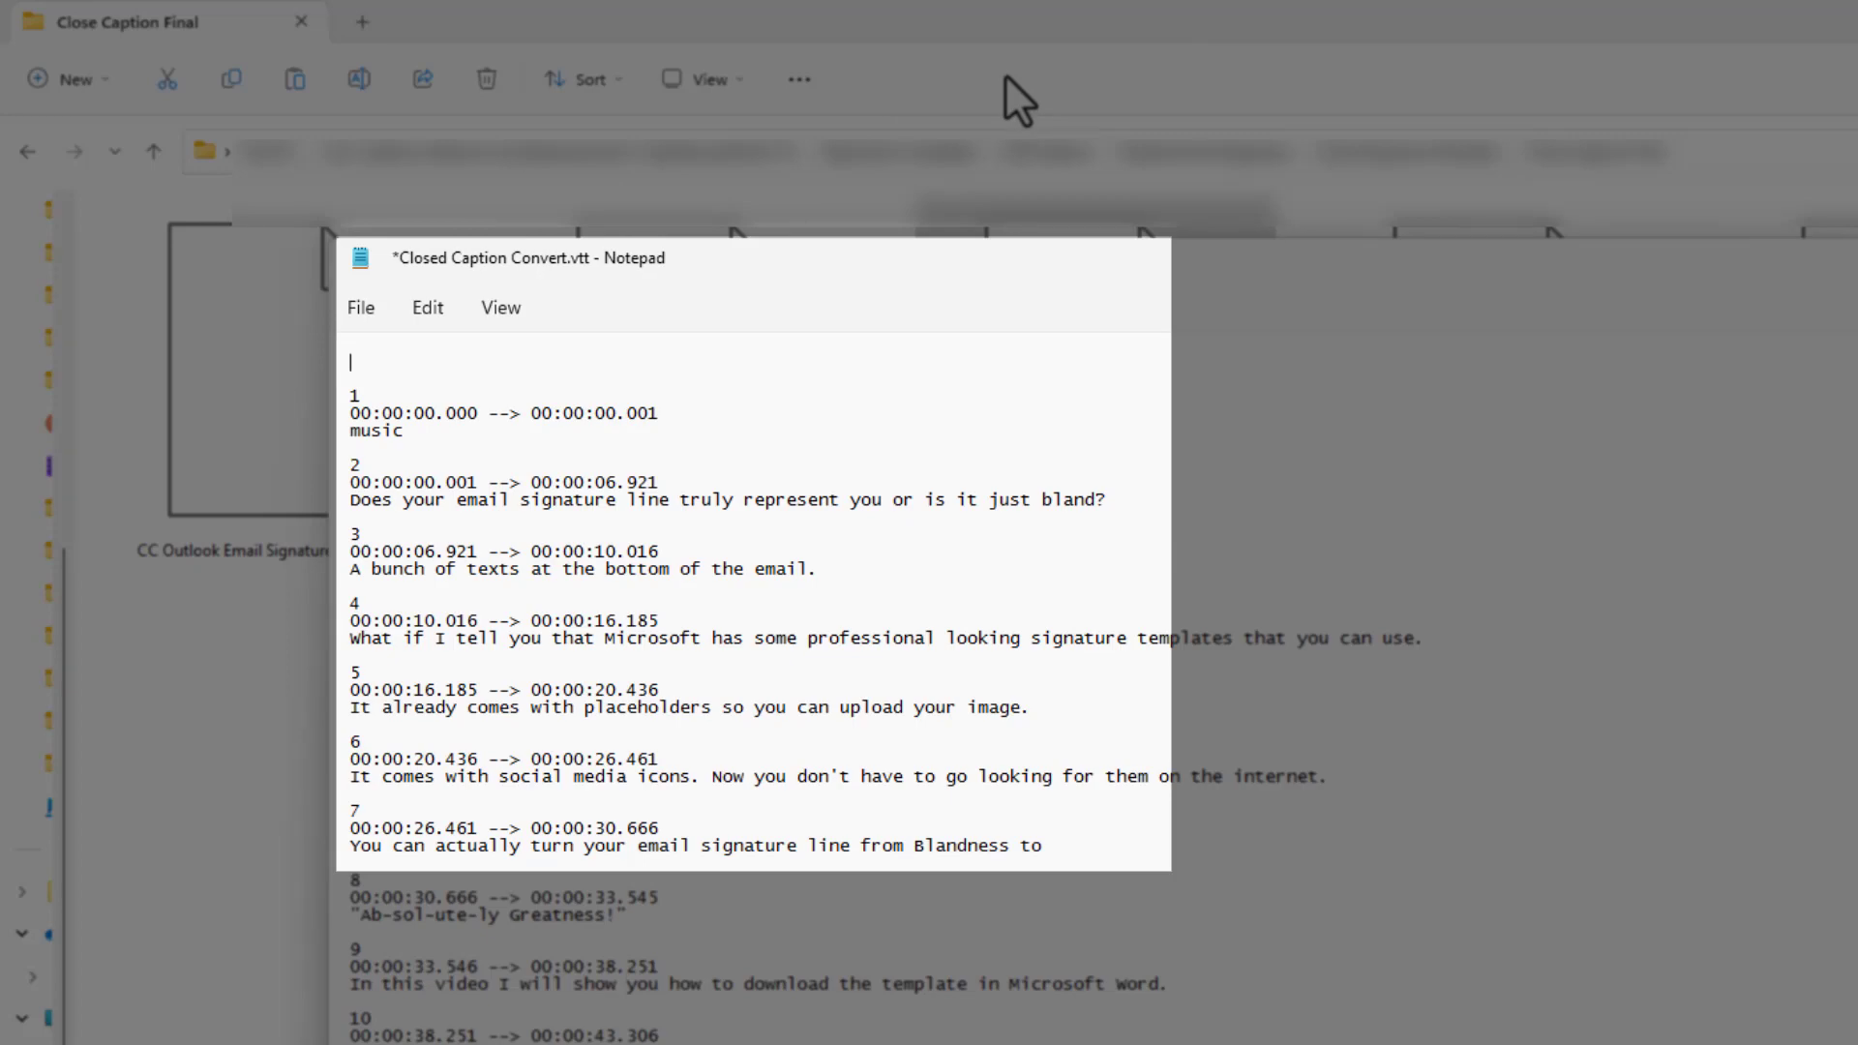
left_click(426, 307)
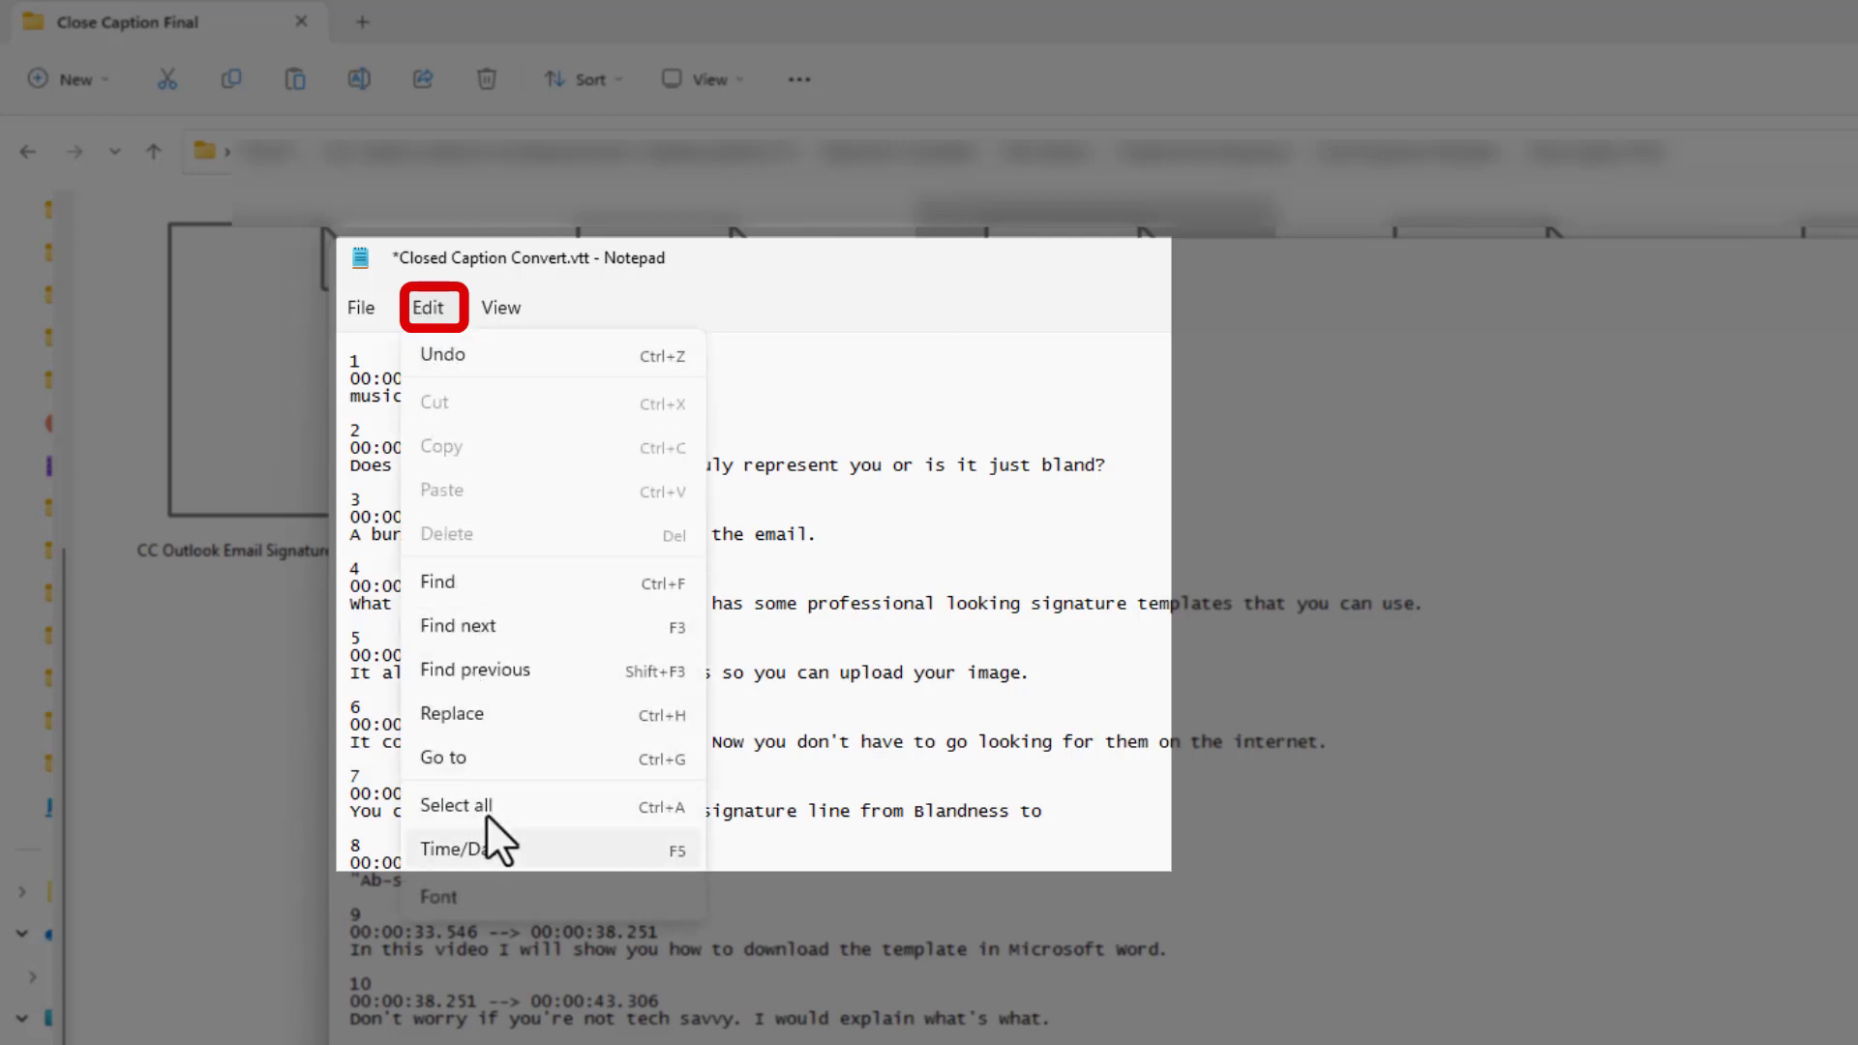
left_click(452, 713)
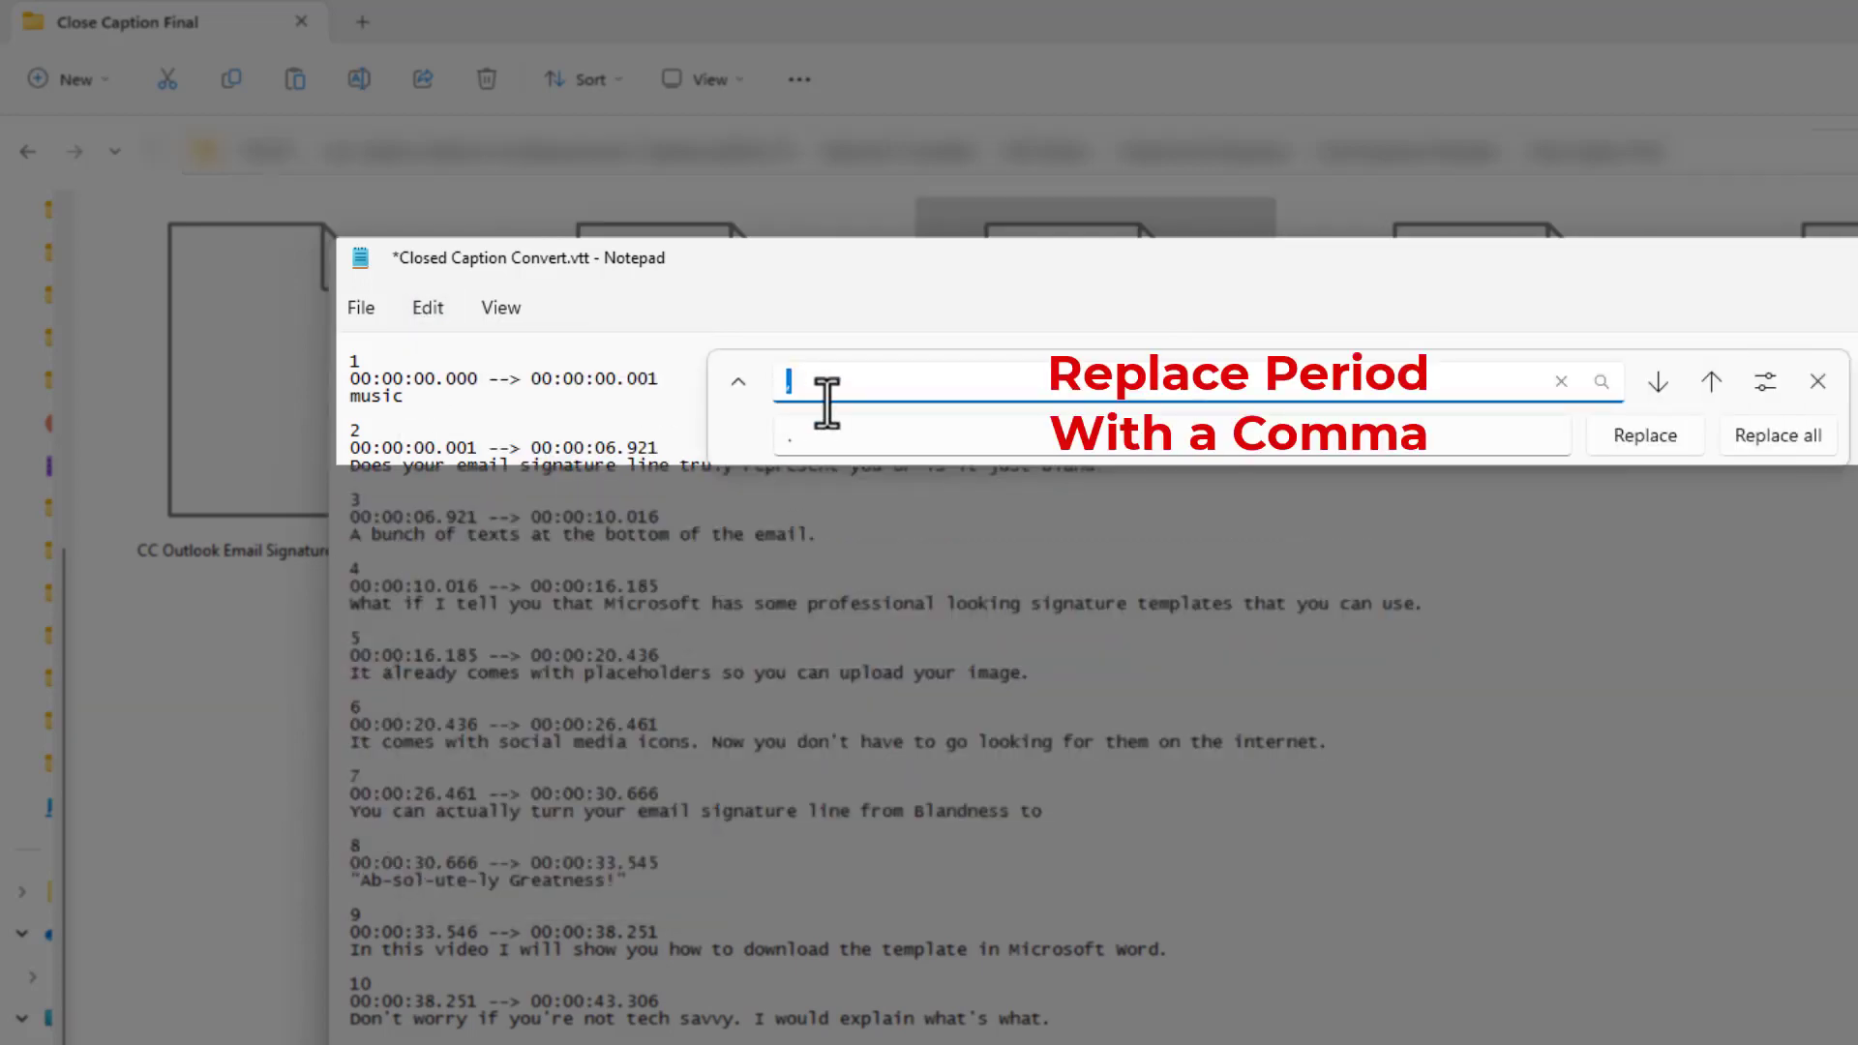